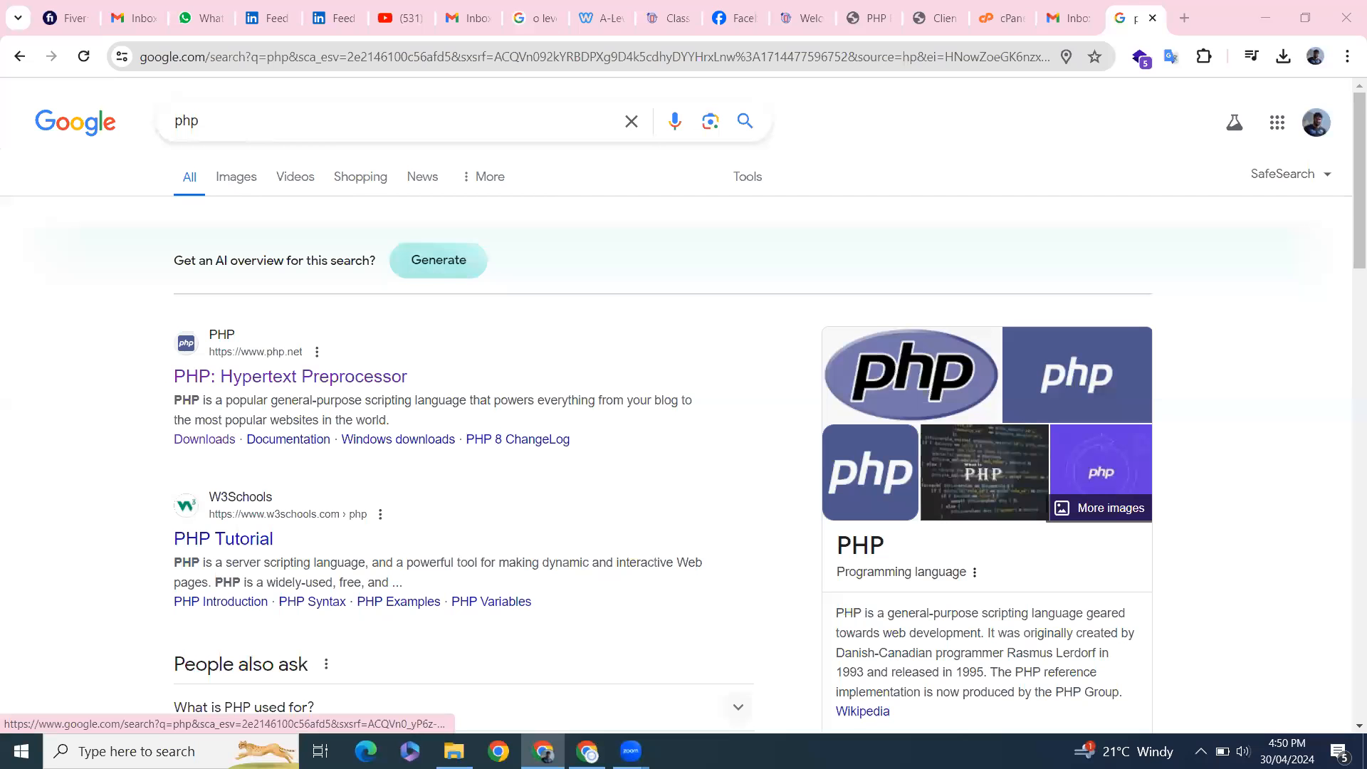
mouse_move(982, 380)
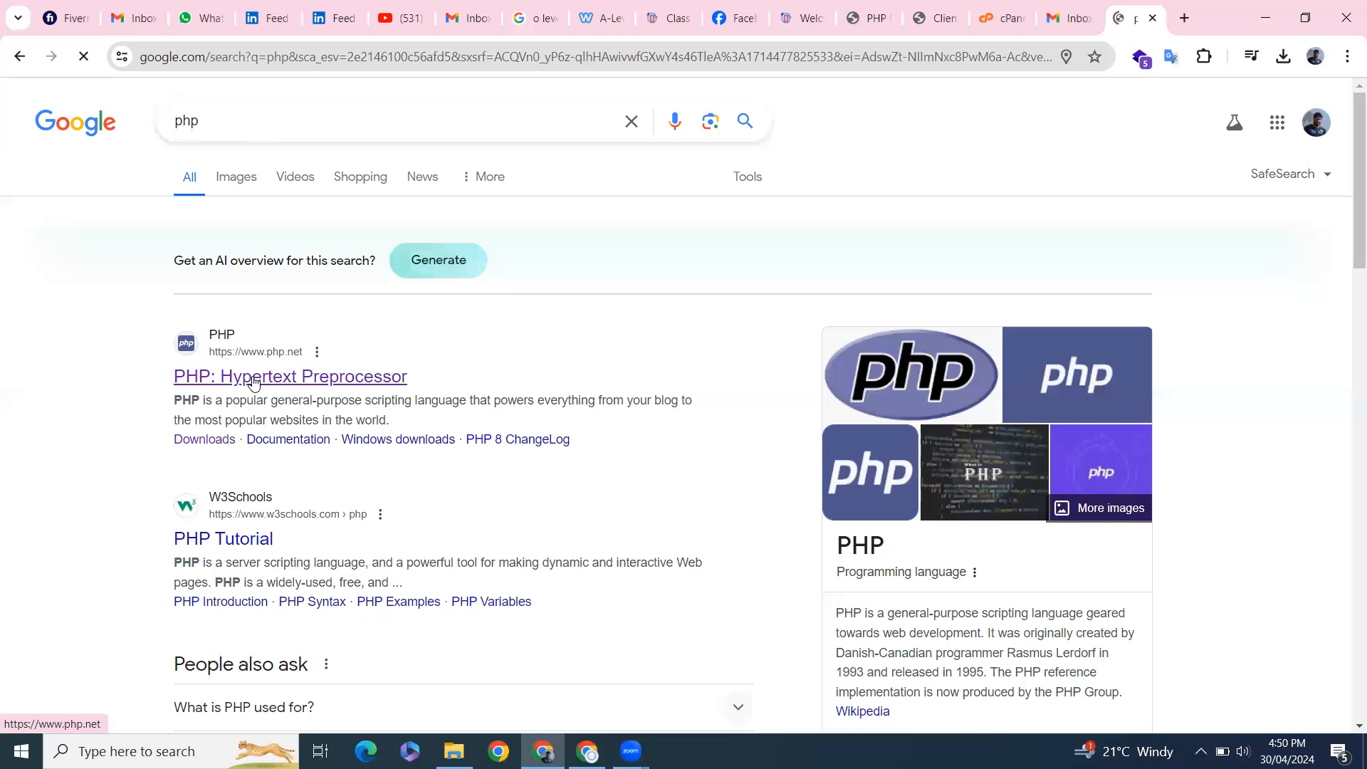
Step: Open php.net and its downloads page listing the PHP 8.3.6 stable packages
left_click(290, 376)
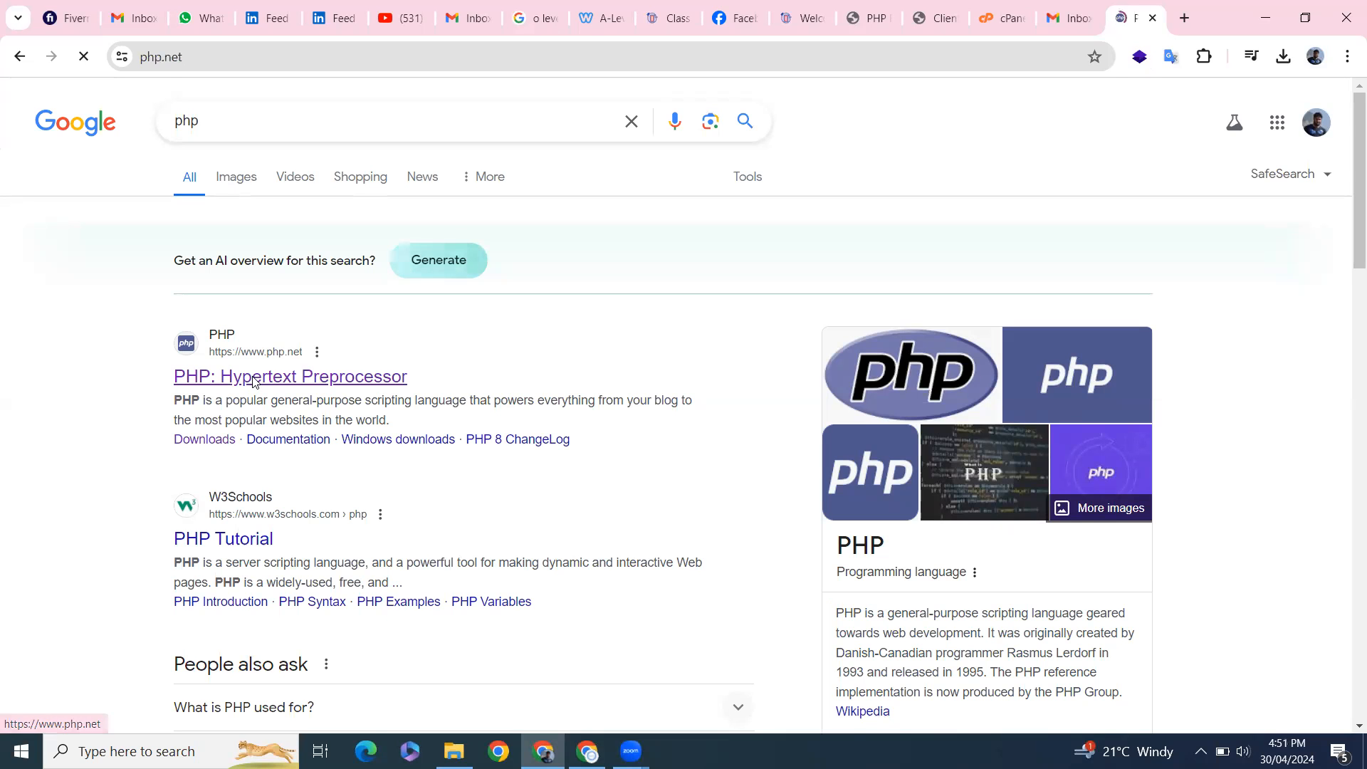
left_click(290, 376)
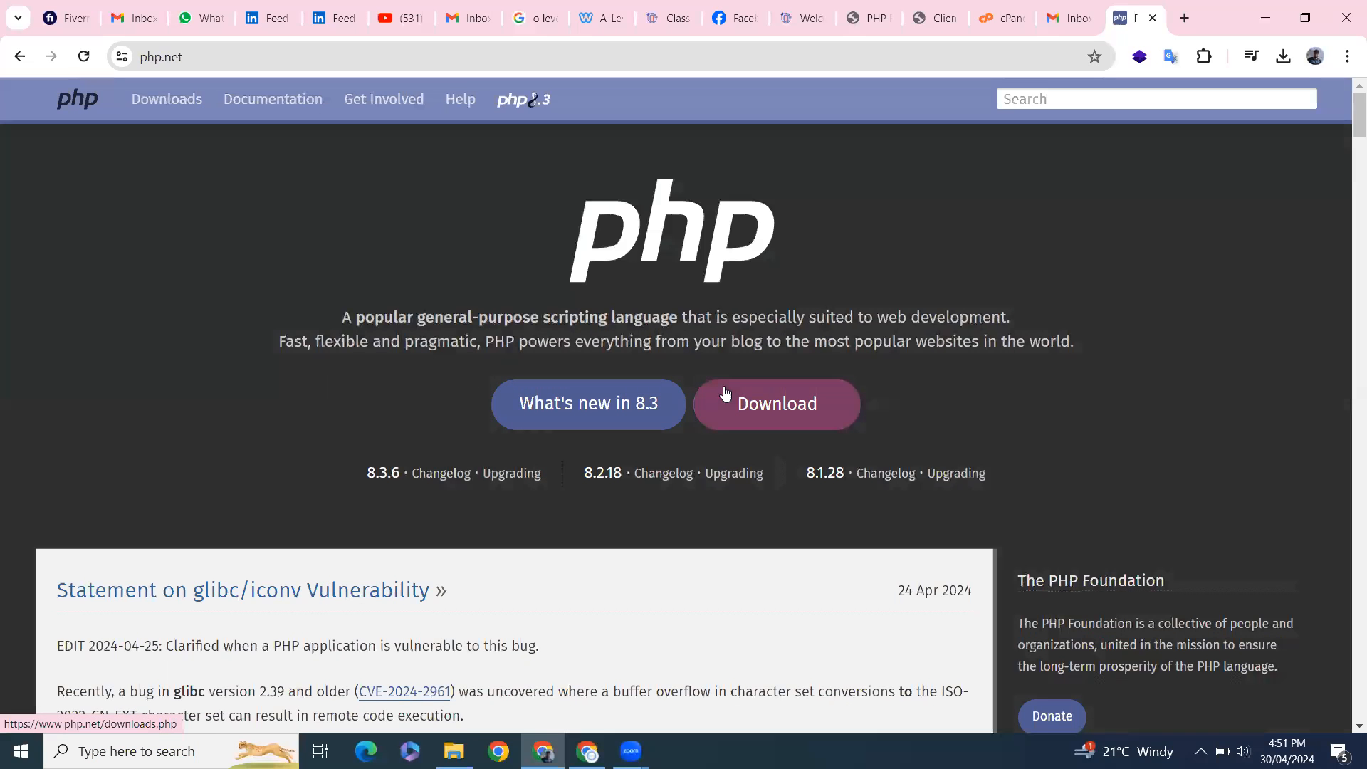
left_click(776, 404)
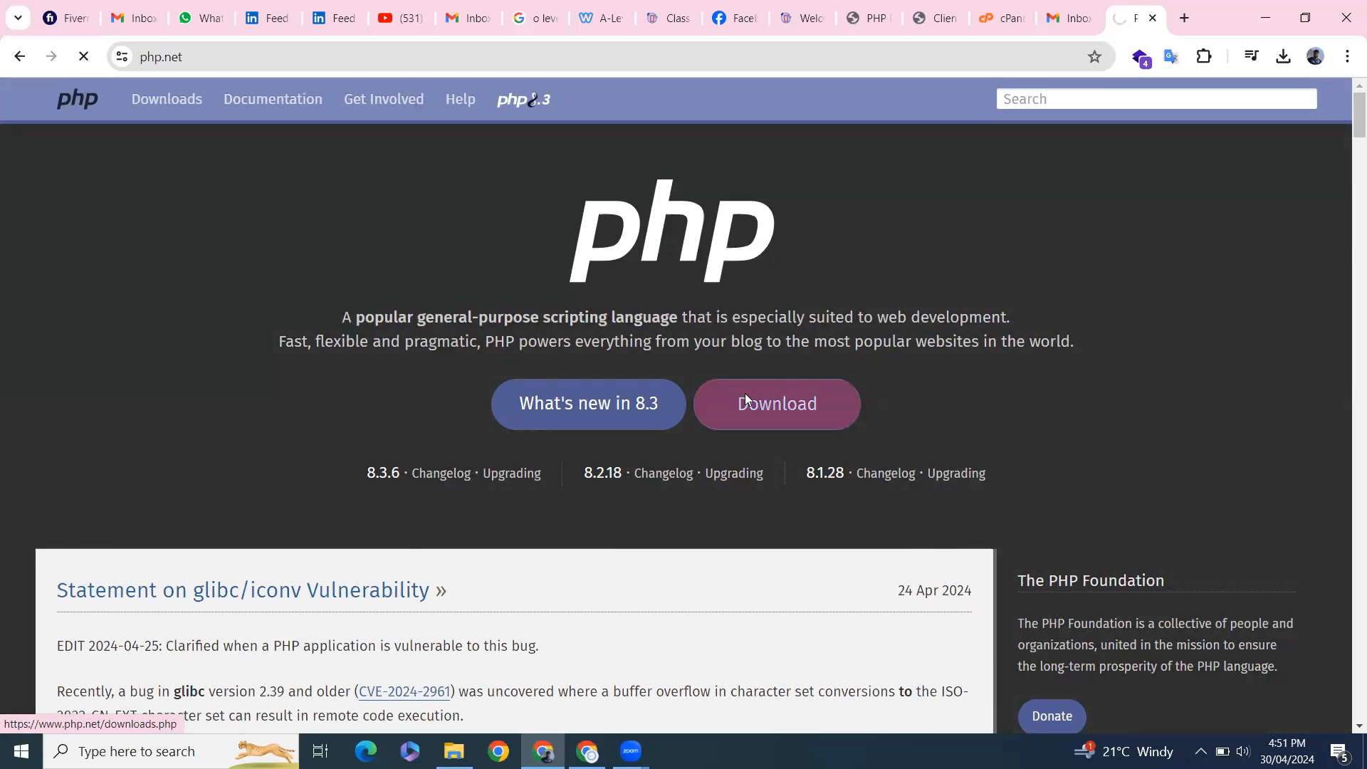
left_click(776, 403)
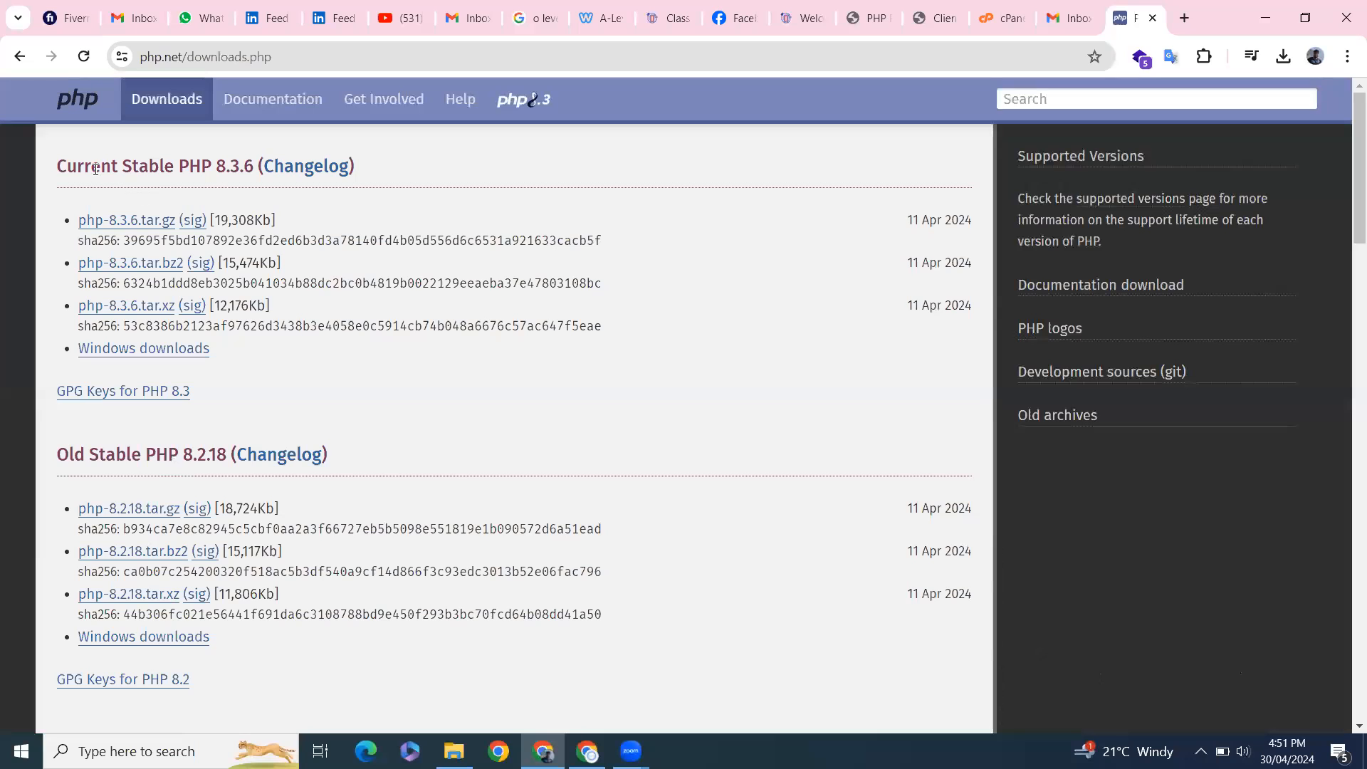
mouse_move(256, 171)
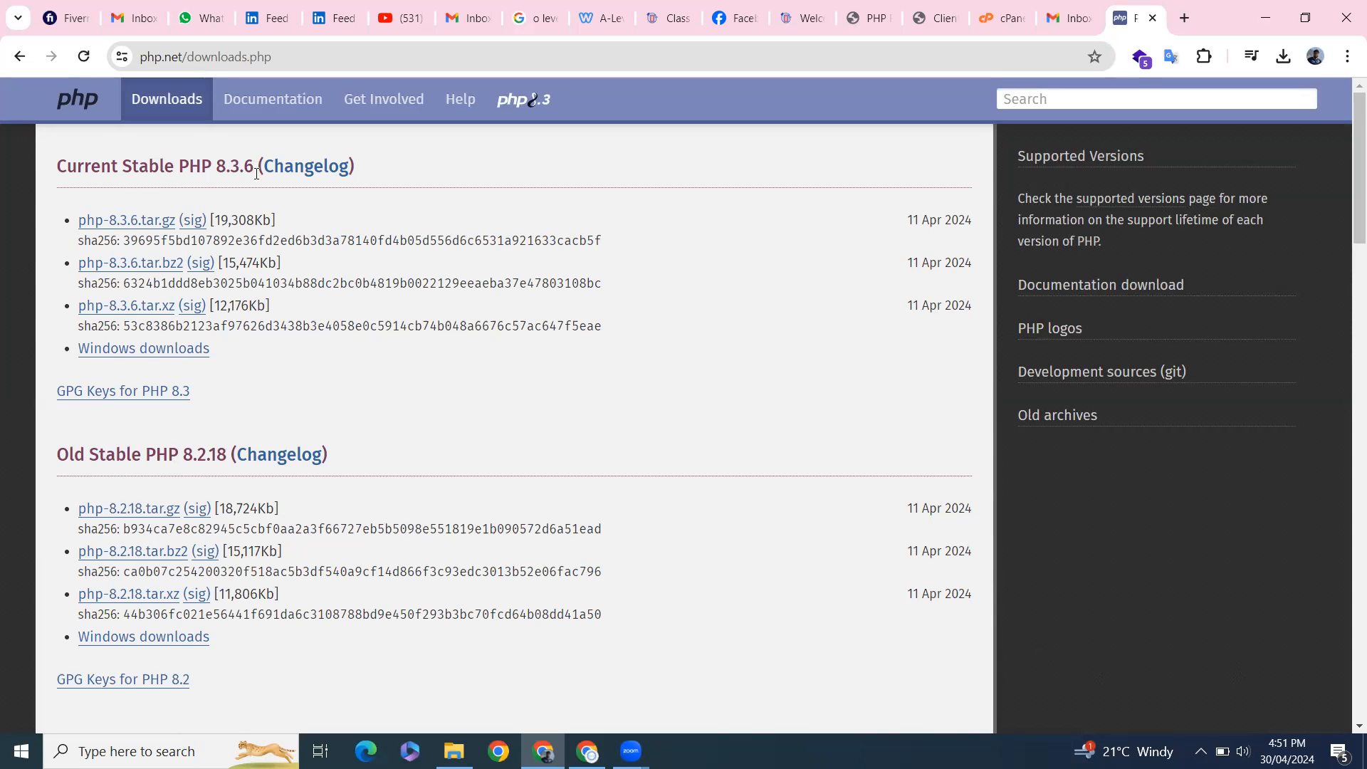
mouse_move(143, 349)
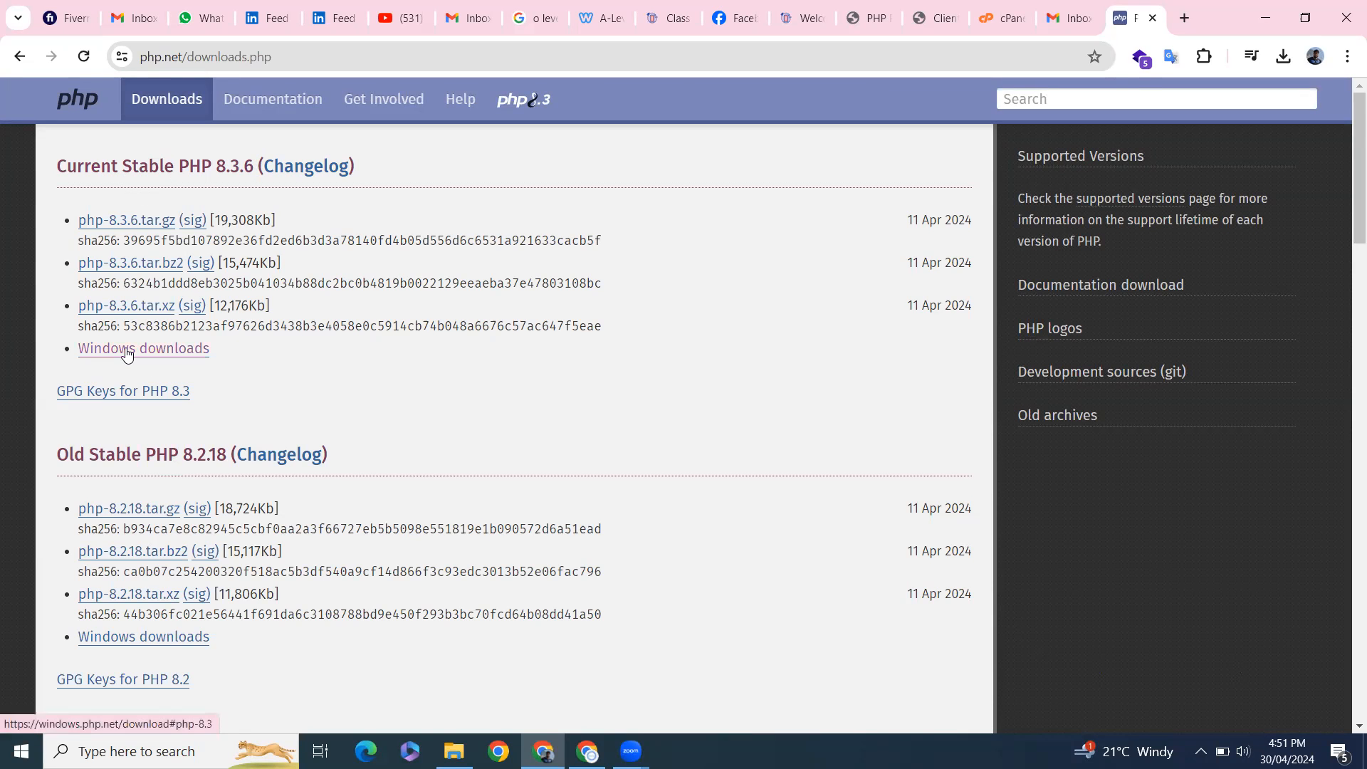
Step: Download the PHP 8.3.6 VS16 x64 Thread Safe zip and show it in Downloads
left_click(143, 348)
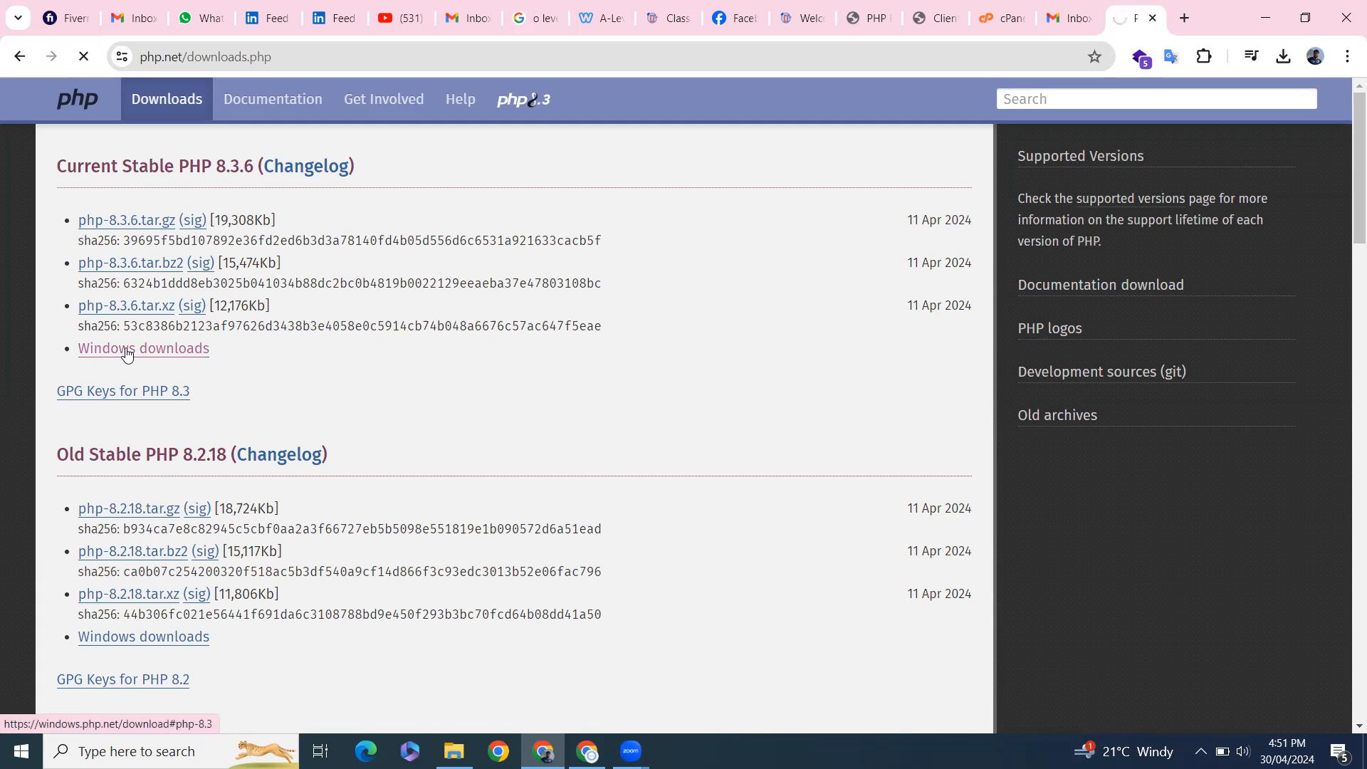
left_click(143, 349)
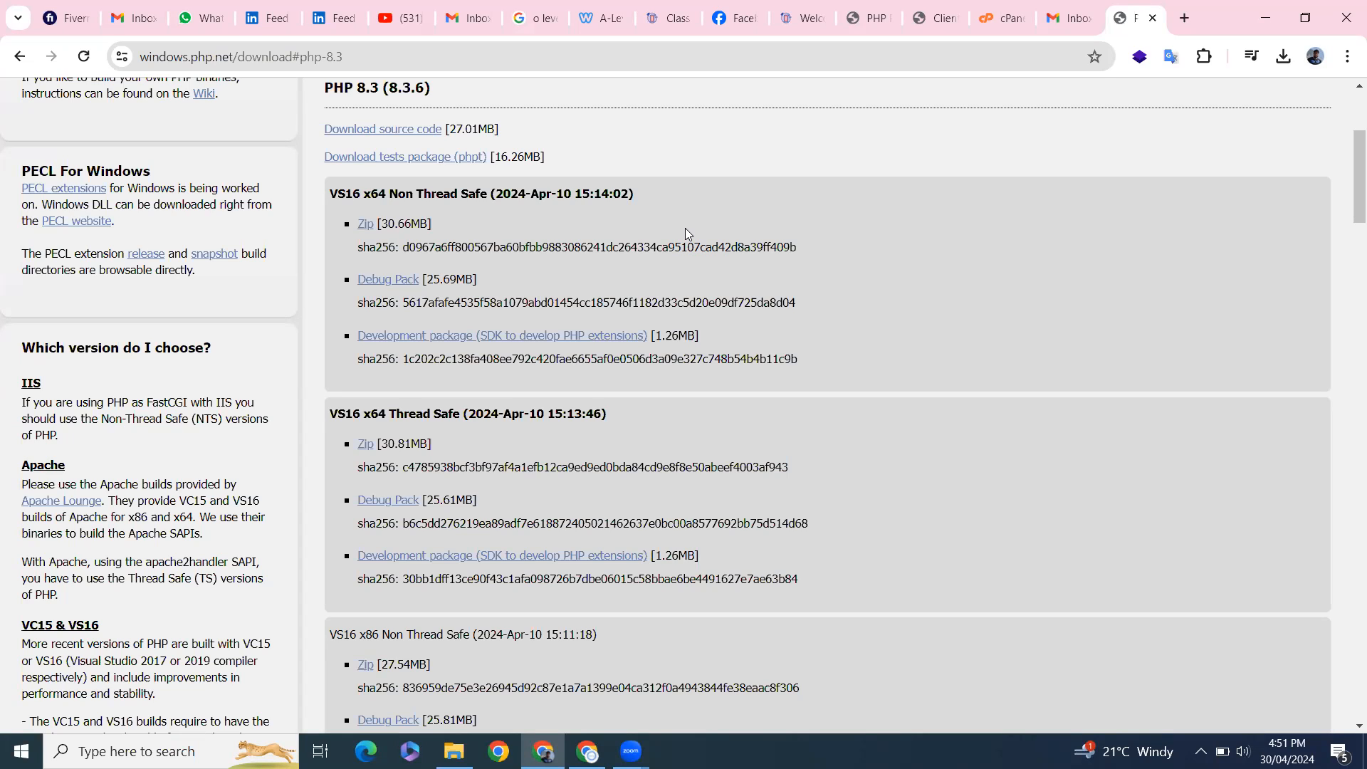
mouse_move(637, 217)
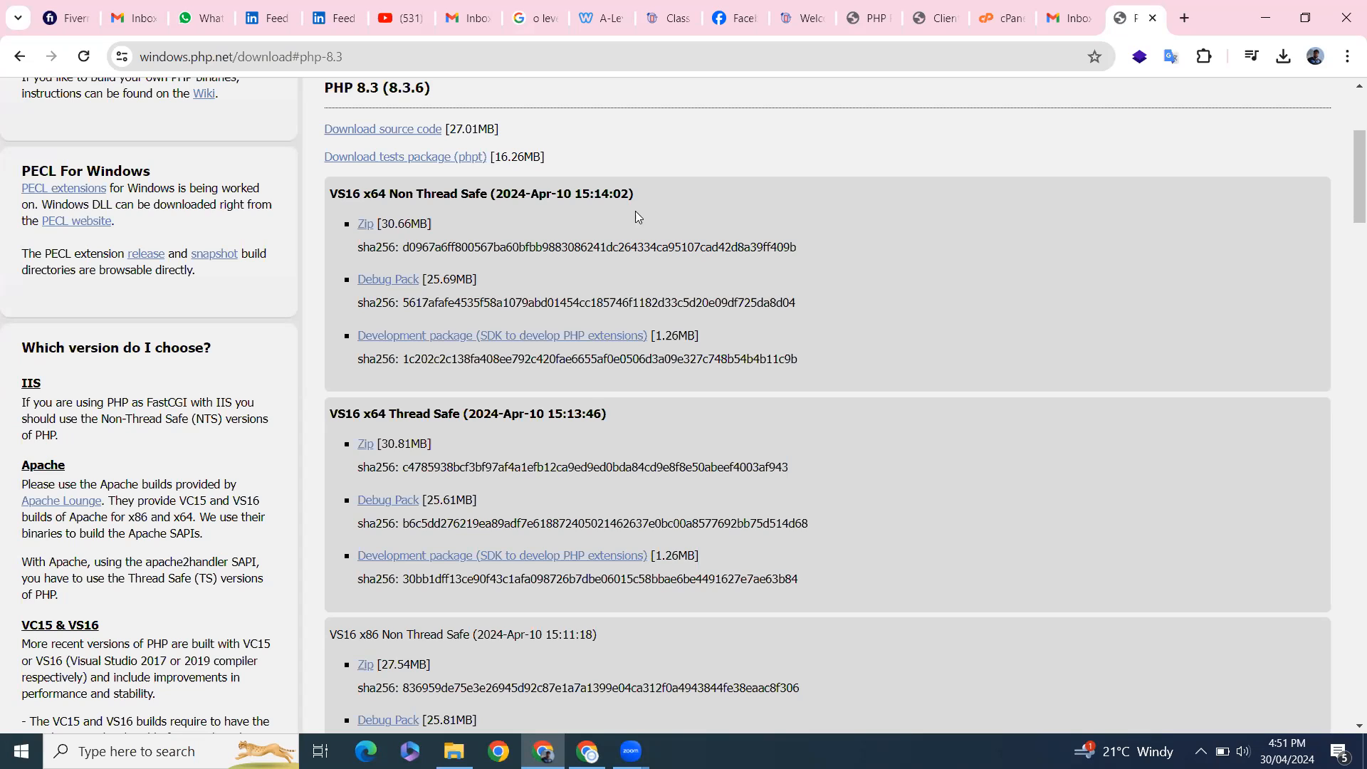
mouse_move(426, 334)
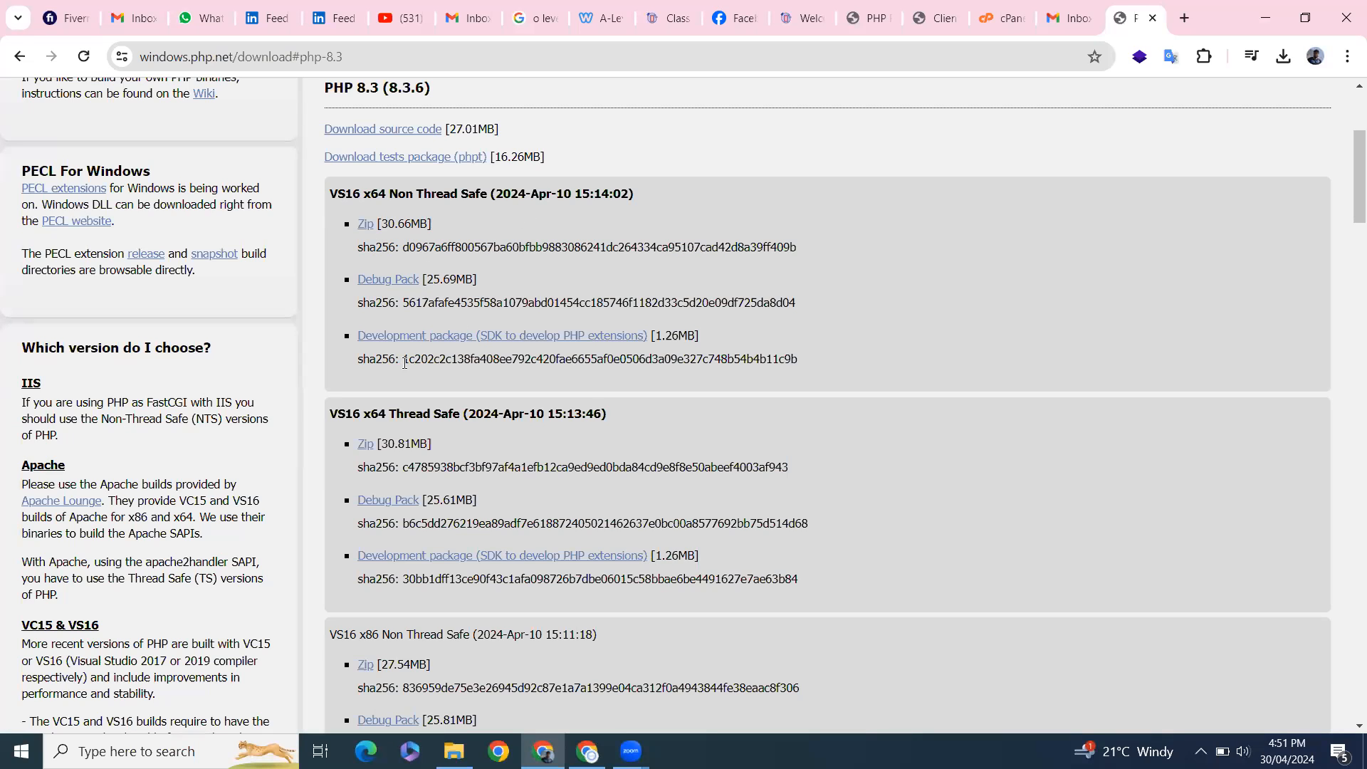
mouse_move(365, 447)
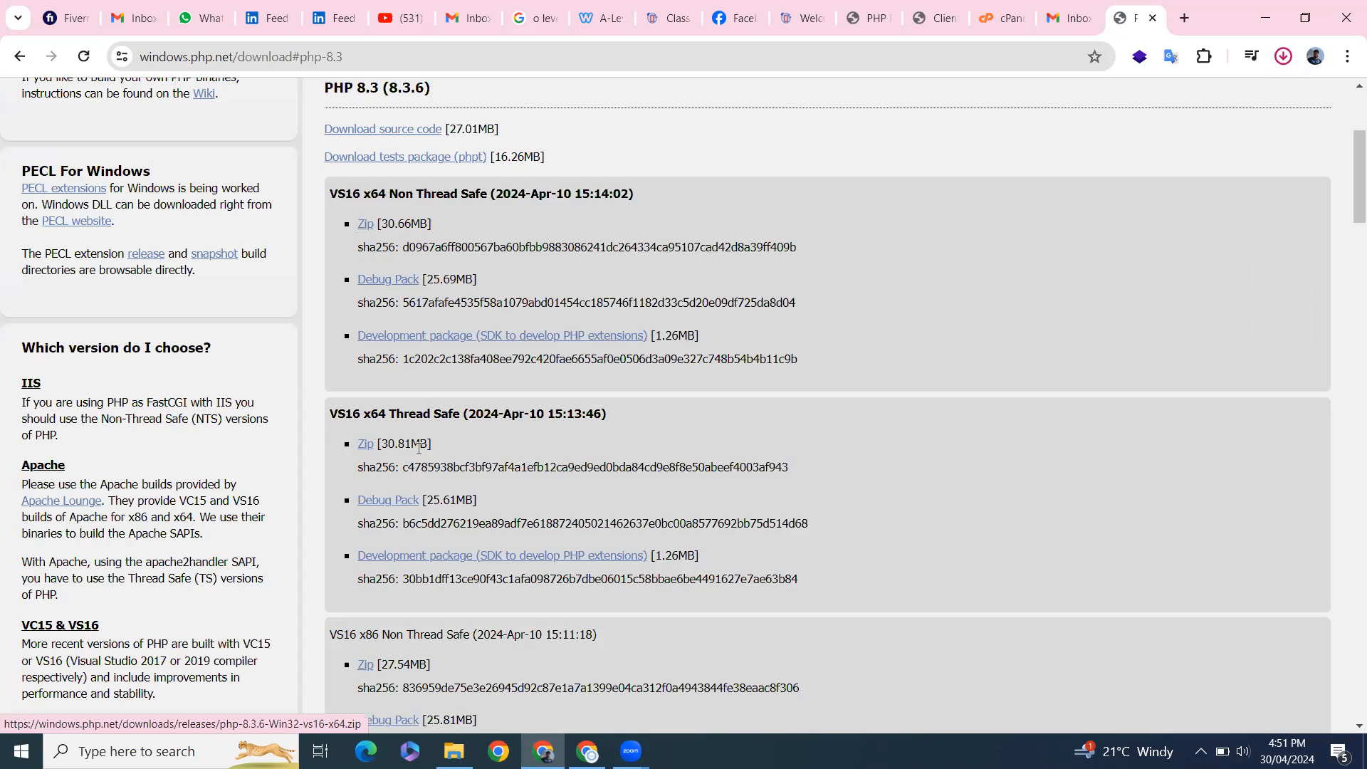
scroll("down", 3)
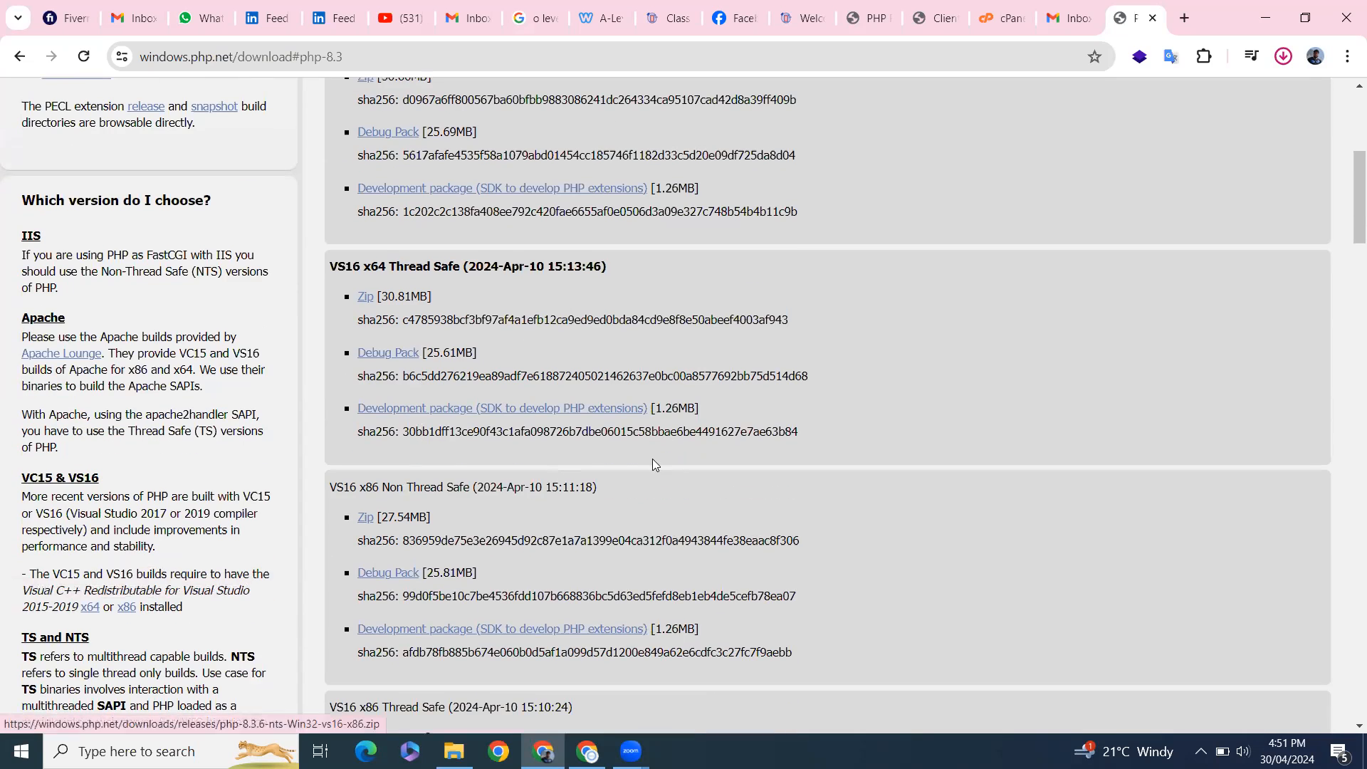
left_click(1282, 55)
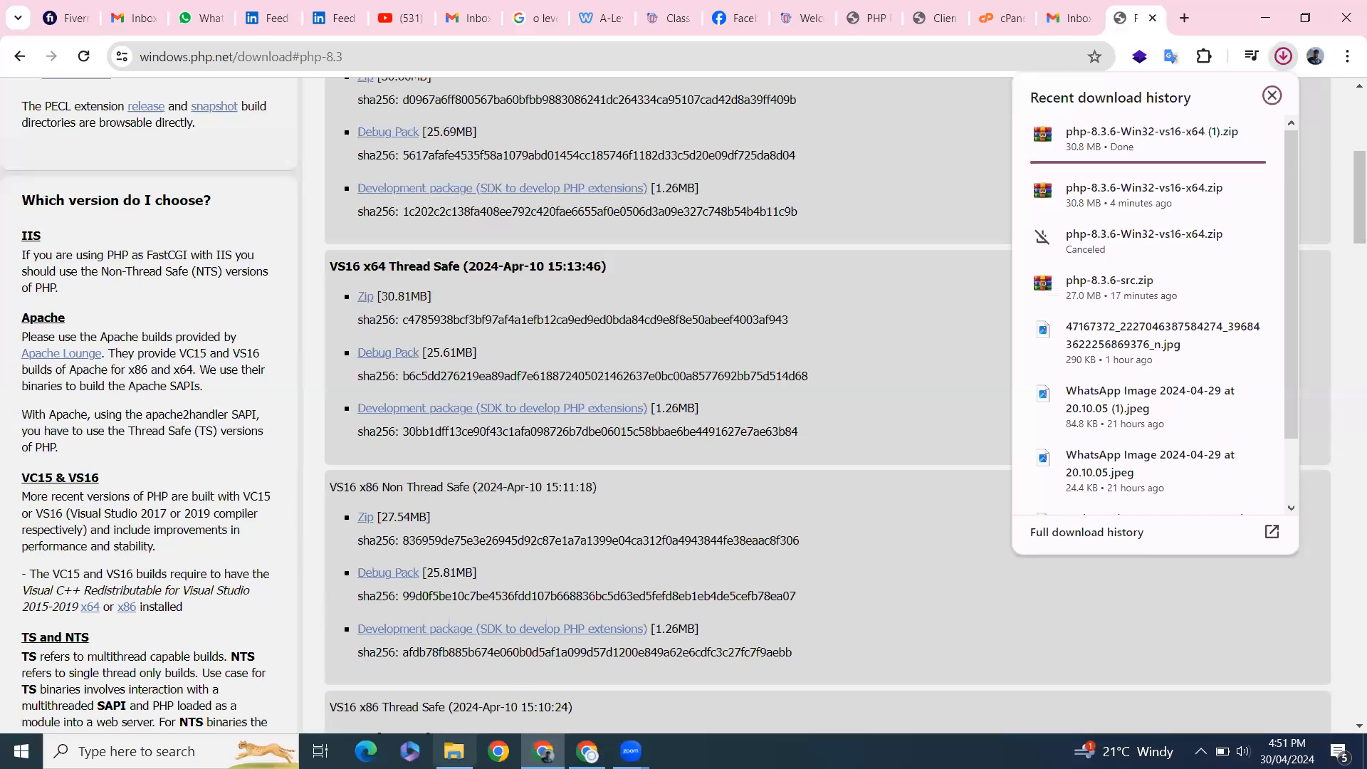
left_click(454, 757)
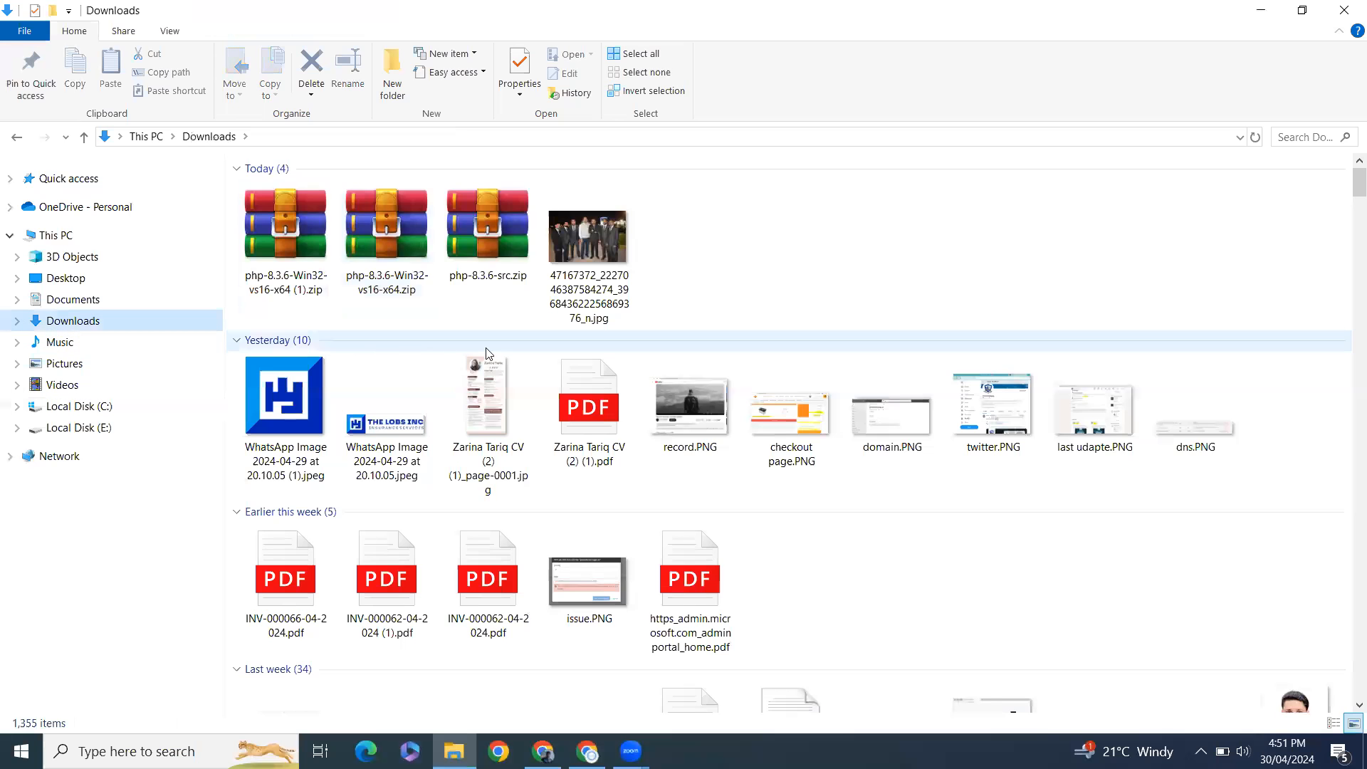
Step: Copy 'php-8.3.6' from the zip's name and create a php-8.3.6 folder in Downloads
left_click(487, 225)
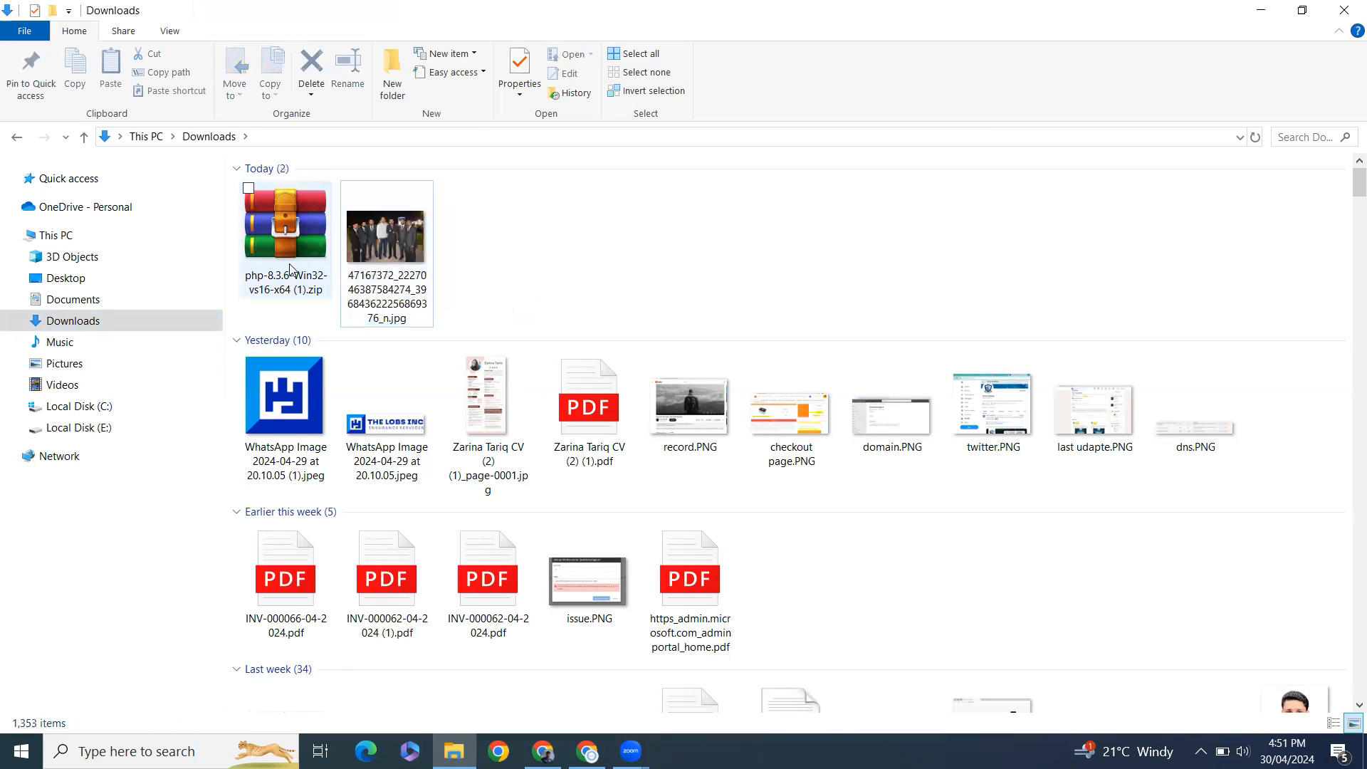
left_click(285, 223)
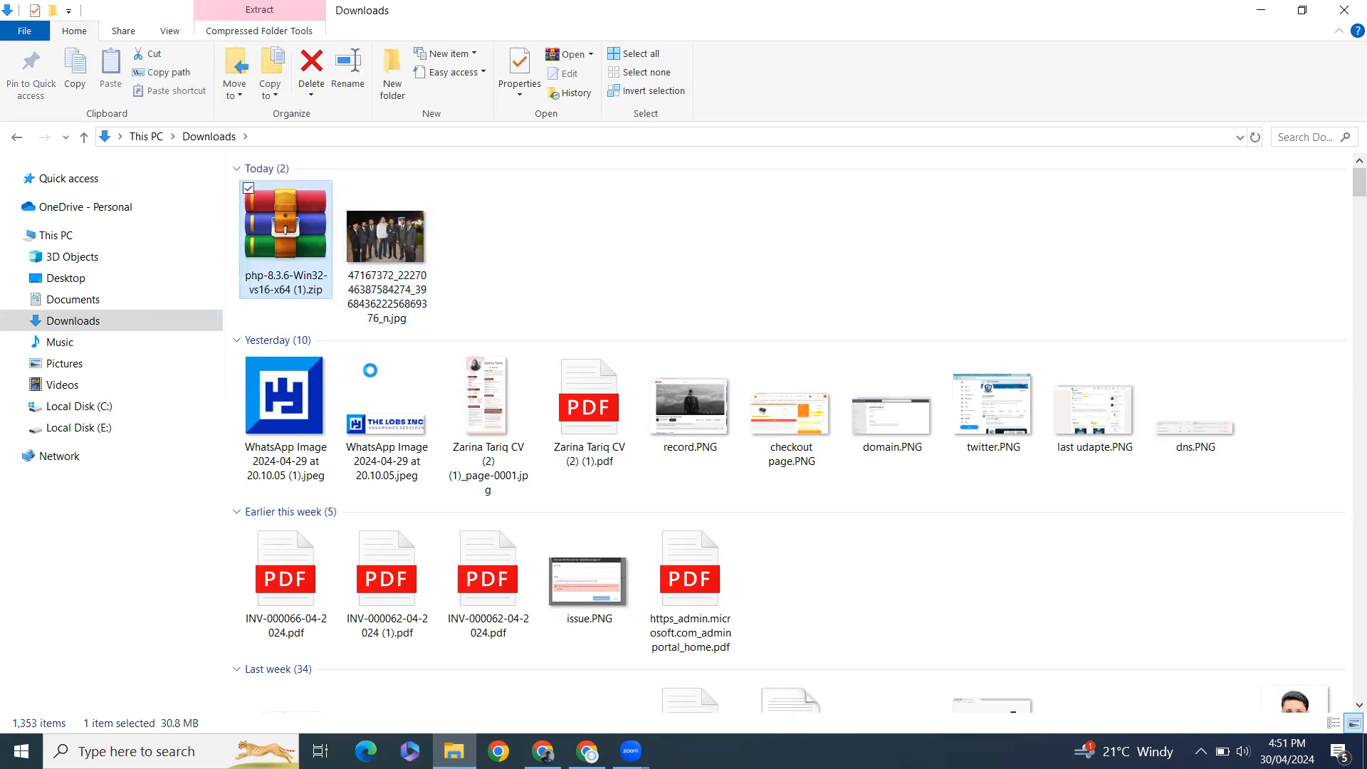
scroll("down", 3)
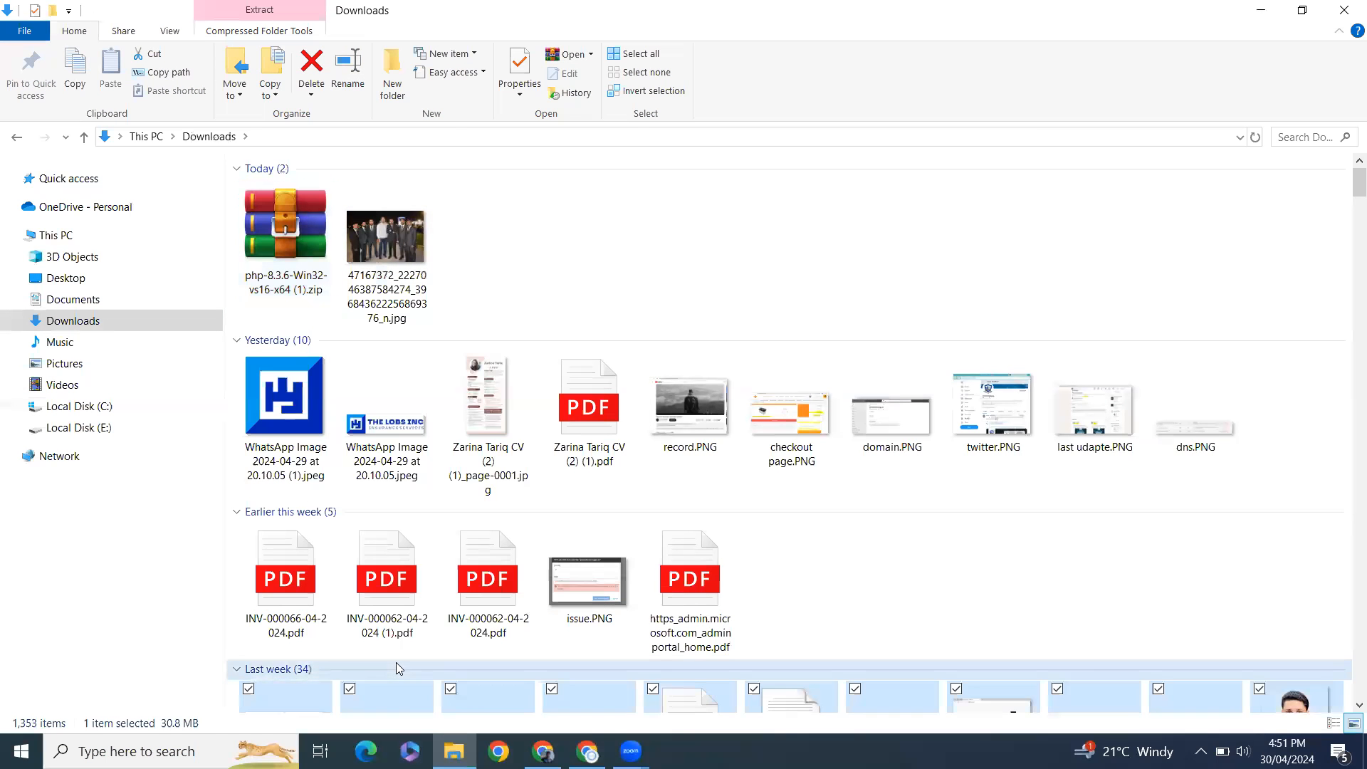
right_click(285, 222)
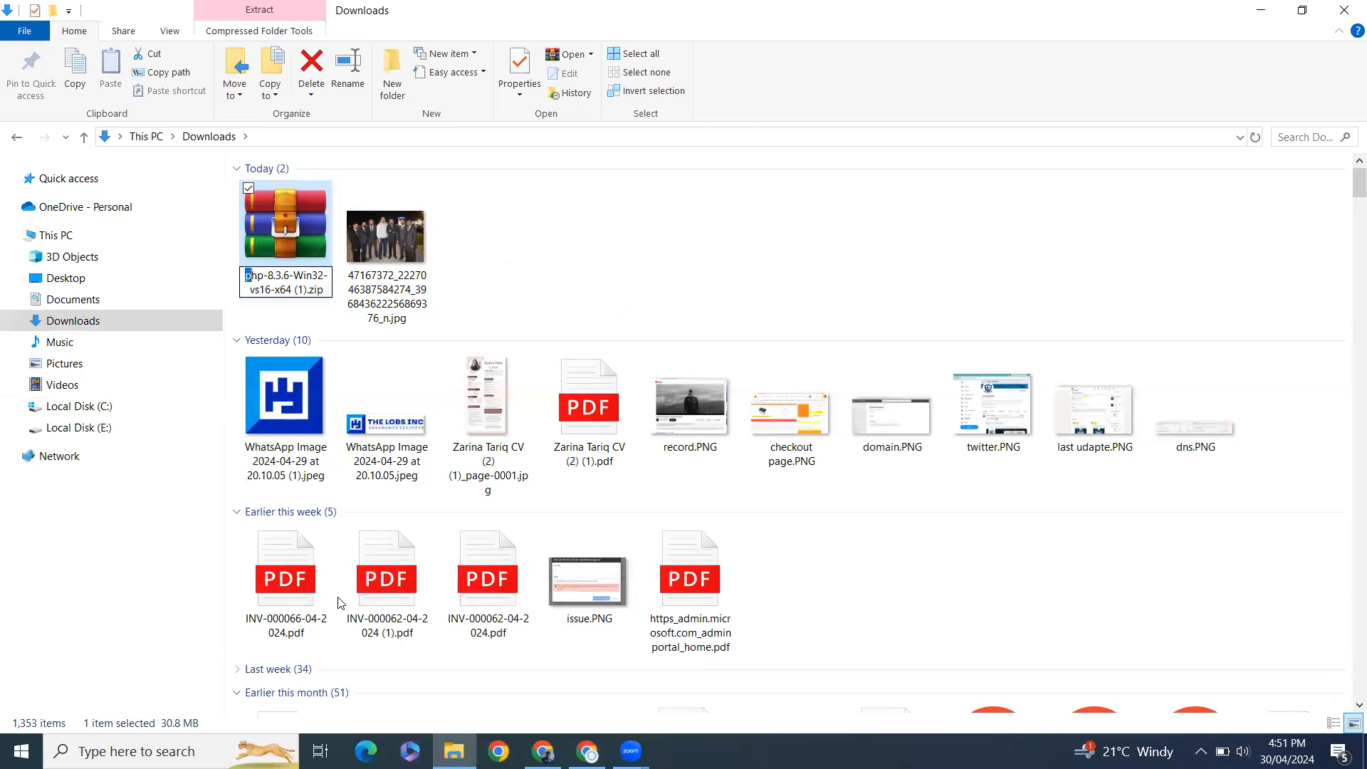
left_click(285, 275)
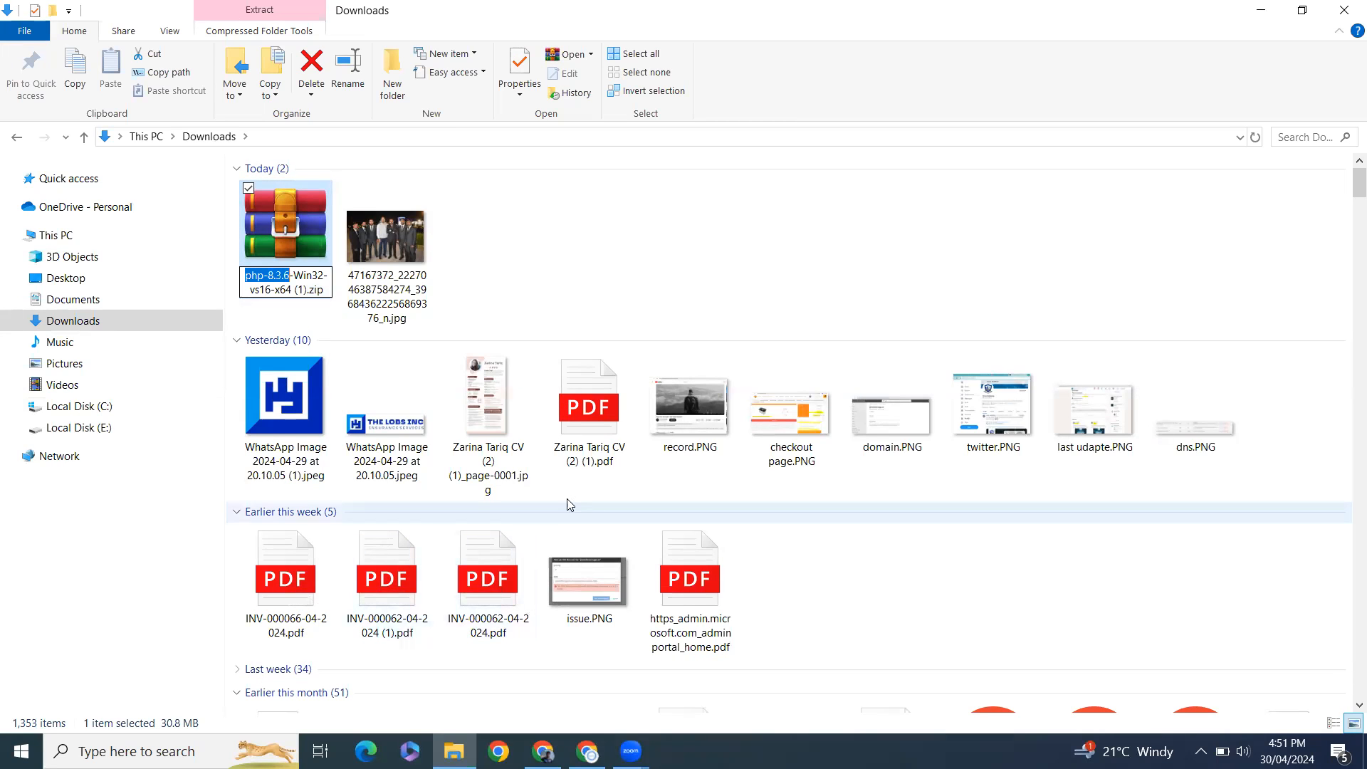
right_click(567, 504)
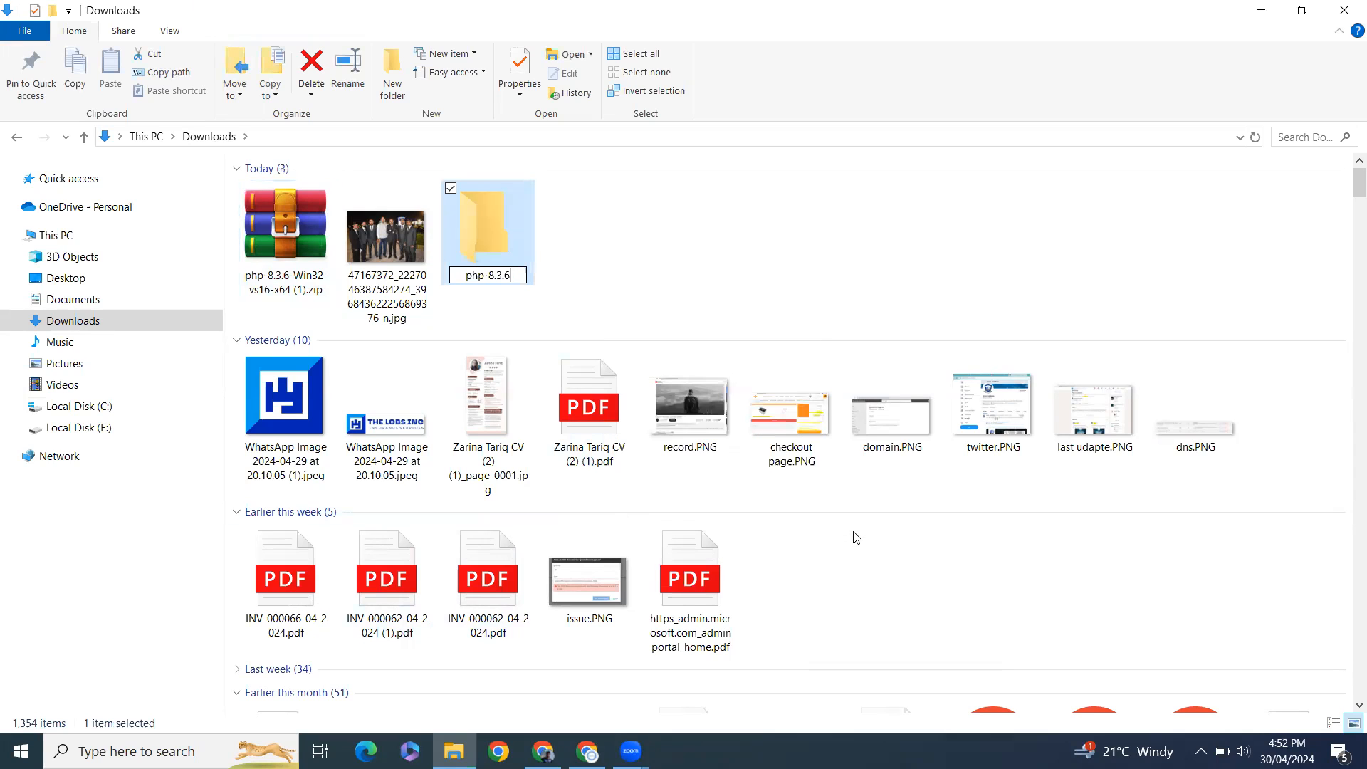
double_click(487, 222)
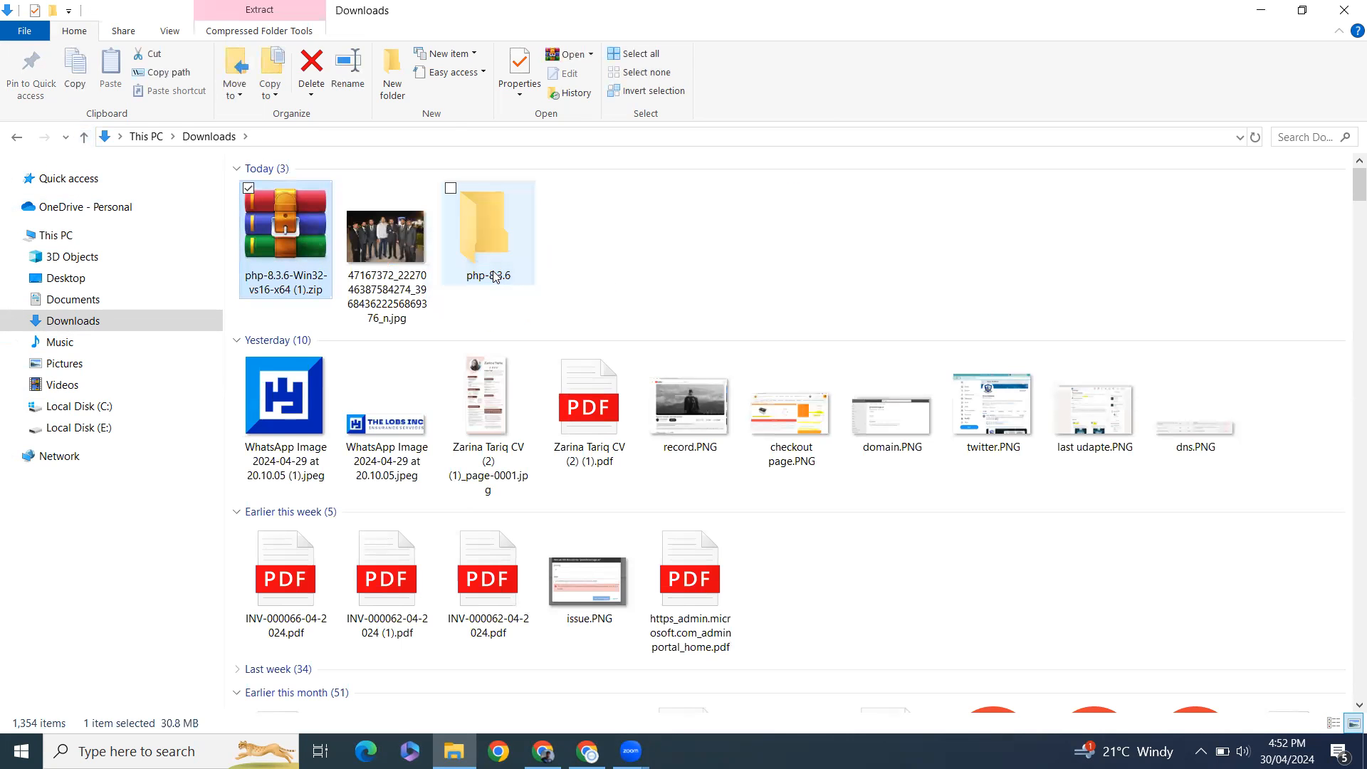
Step: Drag the PHP zip into php-8.3.6, open that folder, and search 'task' for Task Manager
left_click_drag(285, 217, 489, 218)
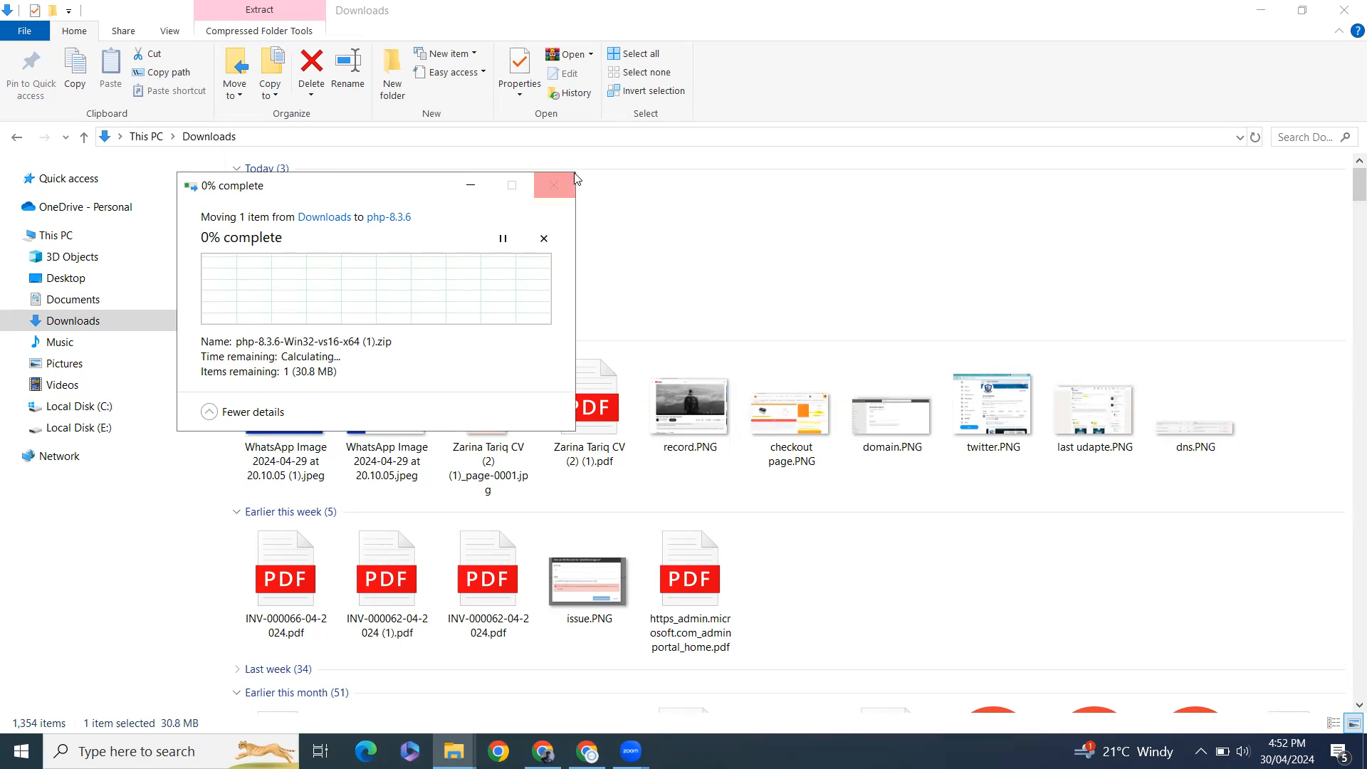
left_click(552, 186)
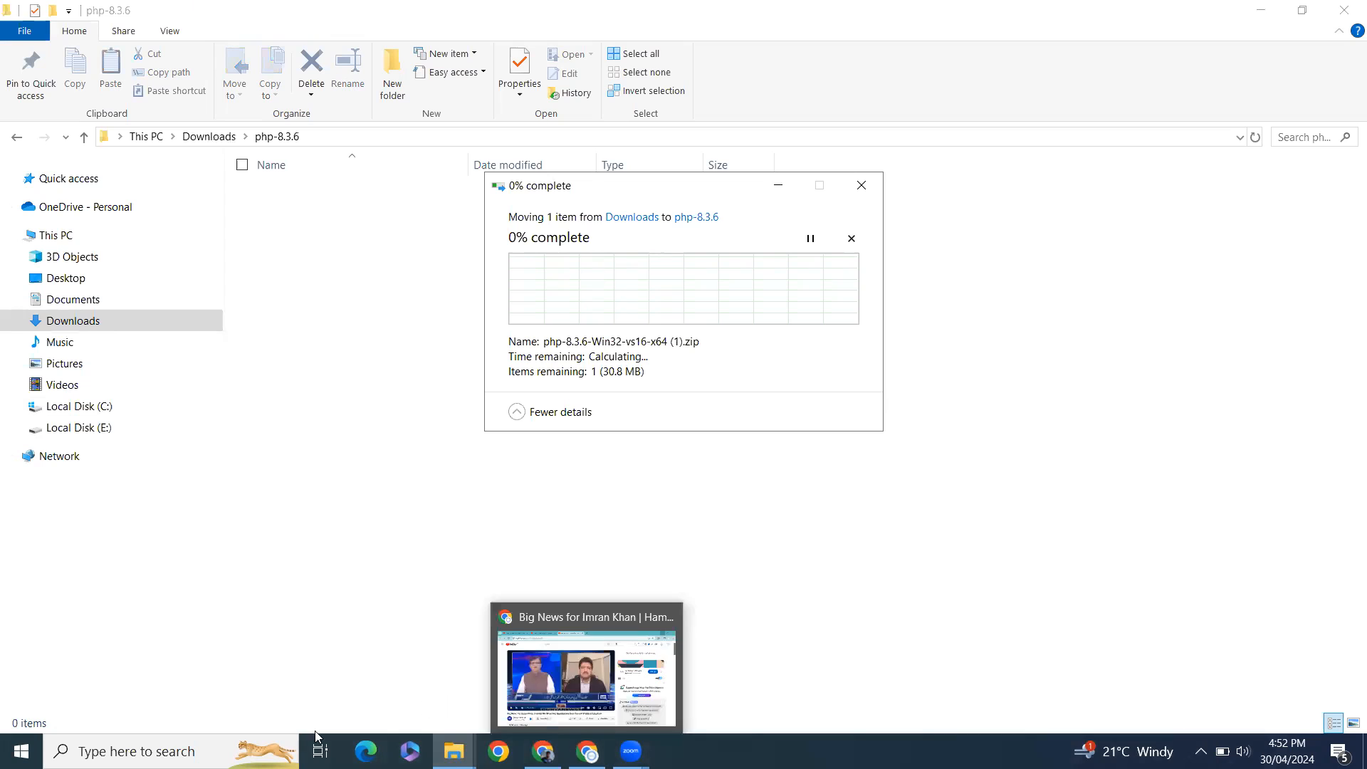
type("task")
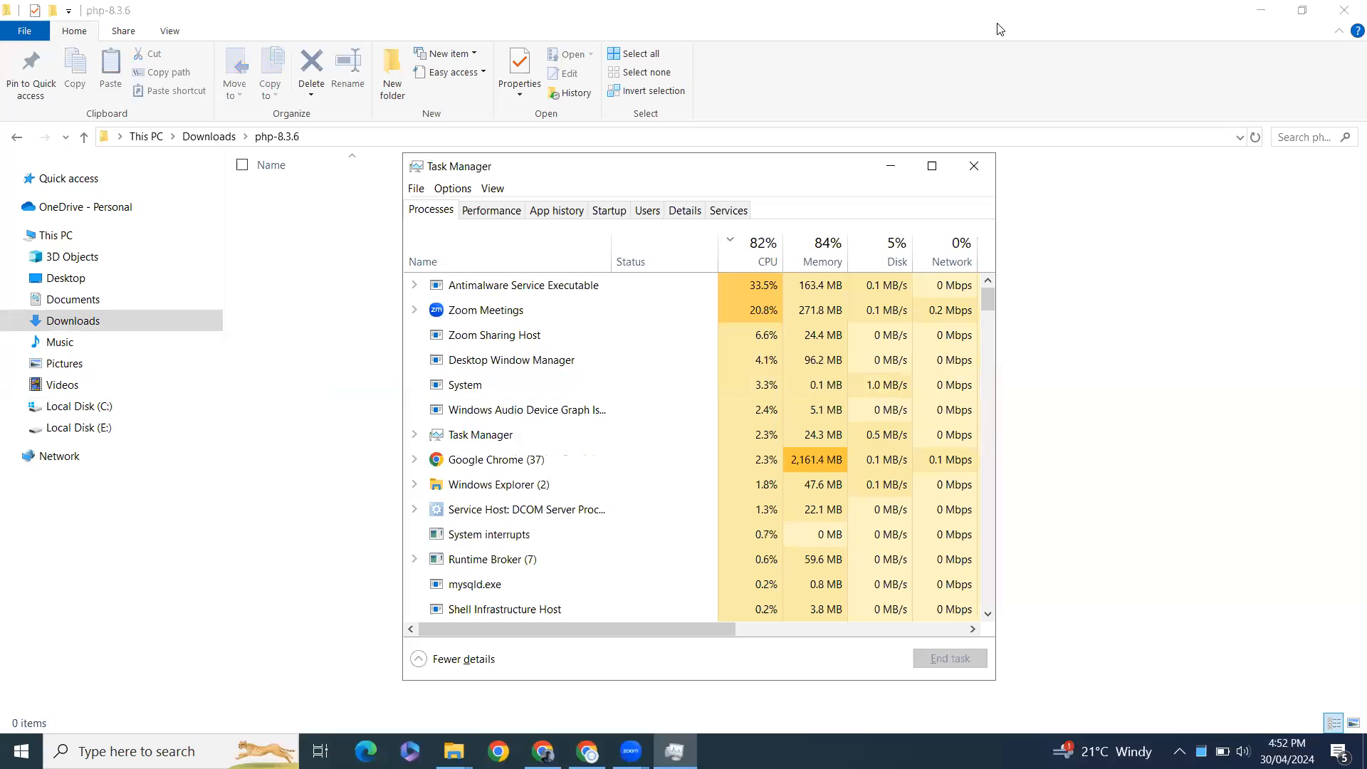
Step: Clear the stuck move in Task Manager, return to Downloads, then open Local Disk (C:)
left_click(974, 166)
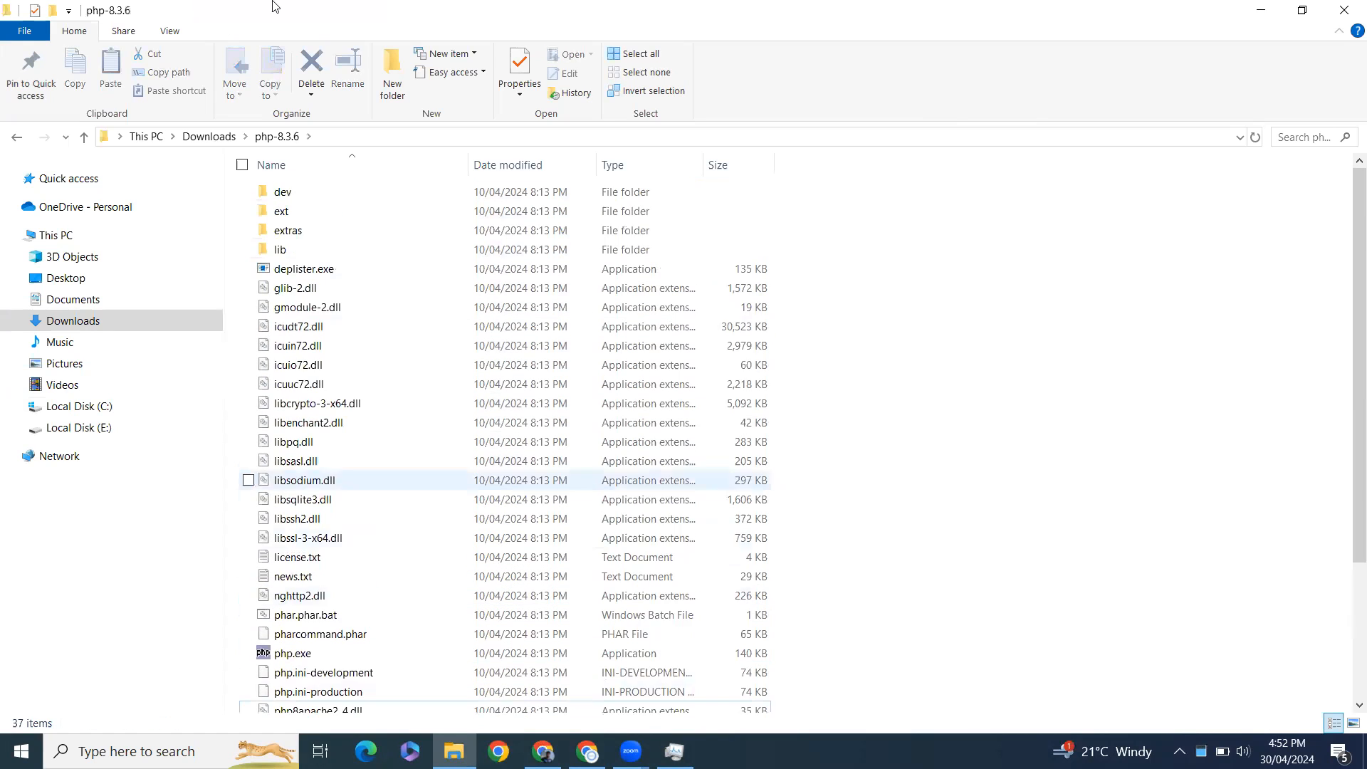
left_click(16, 137)
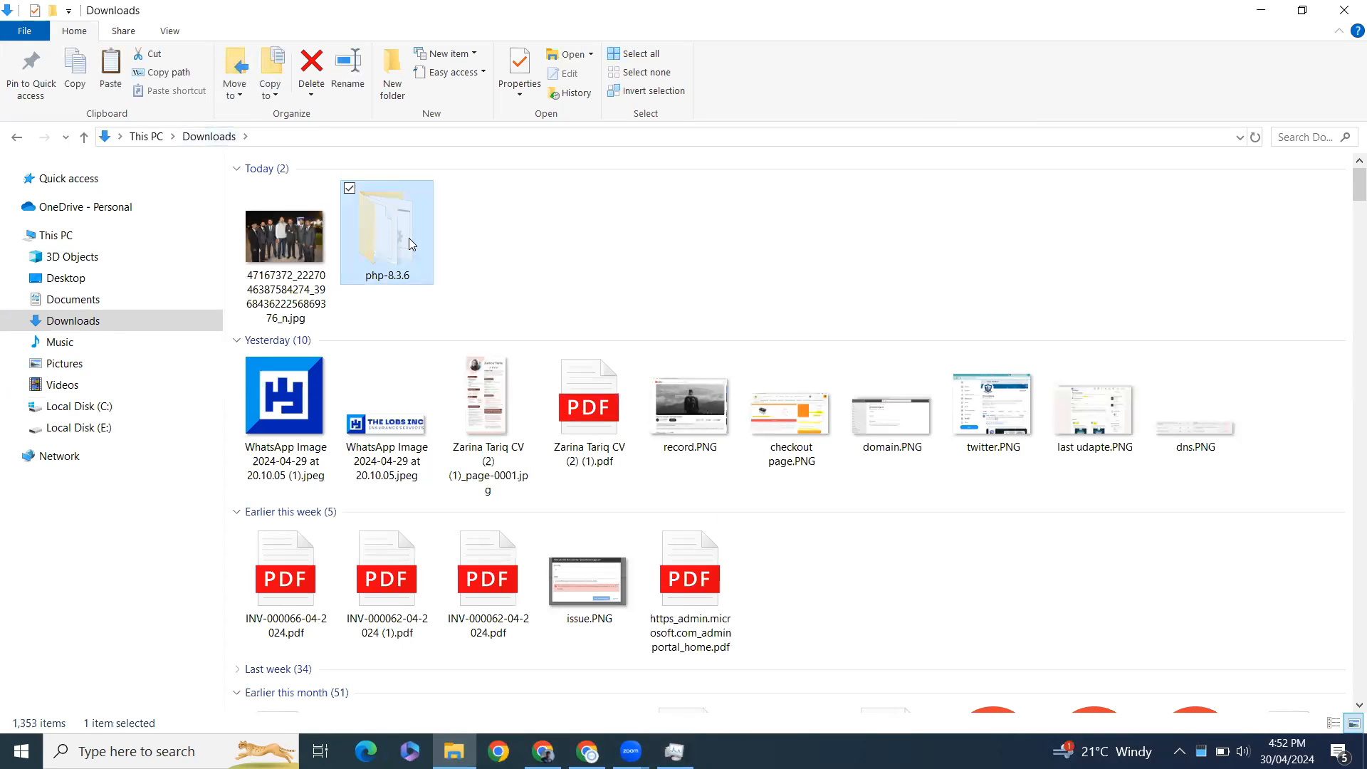
left_click(78, 407)
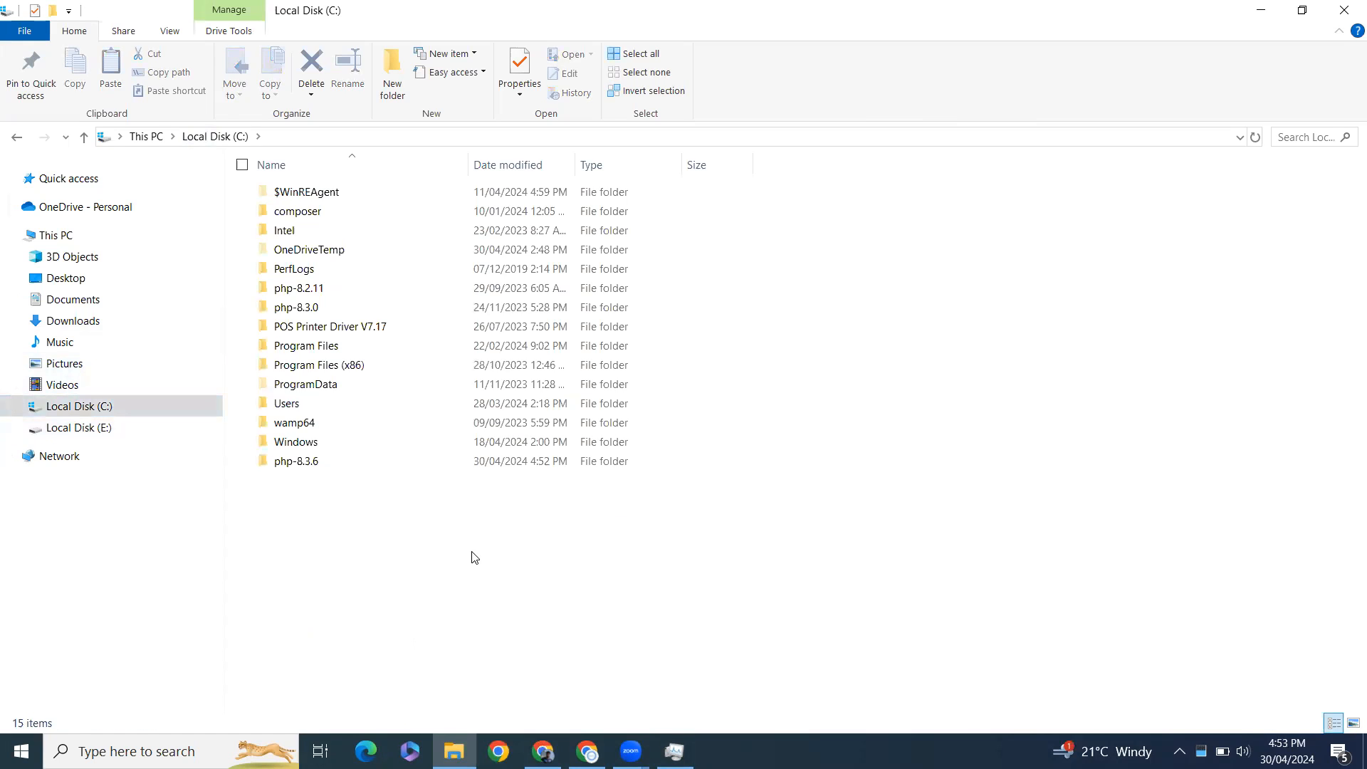
Step: Open C:\php-8.3.6 to view its PHP files, including php.exe
left_click(296, 461)
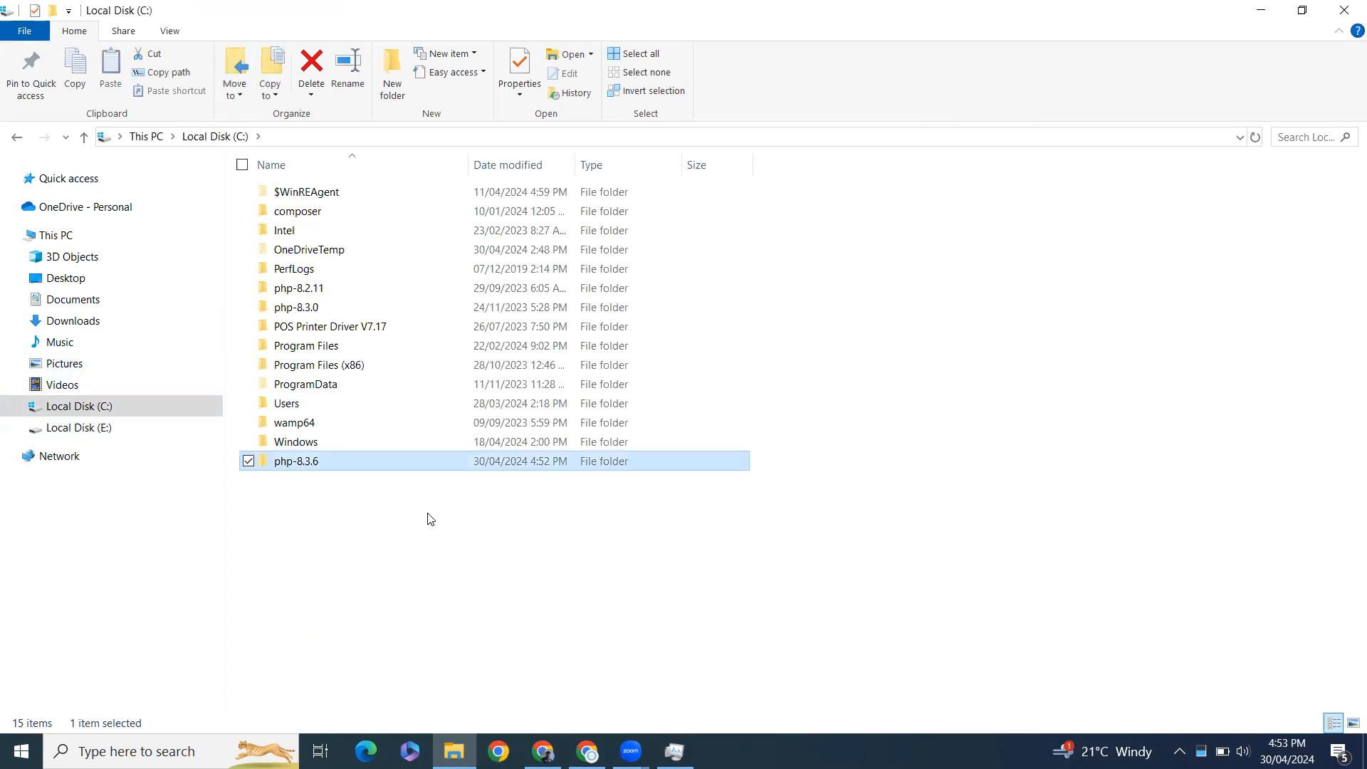
double_click(296, 461)
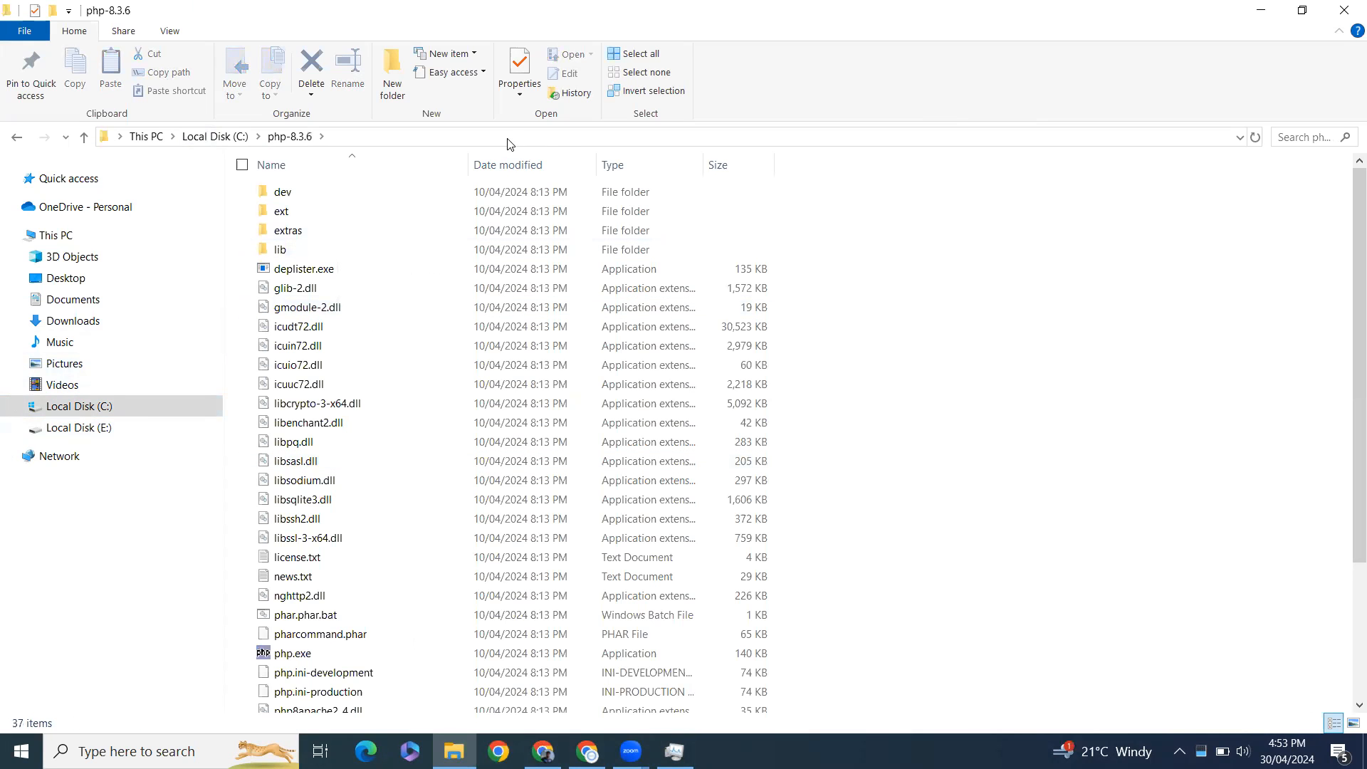
Step: Add C:\php-8.3.6 to the user Path environment variable and confirm the dialogs
left_click(509, 137)
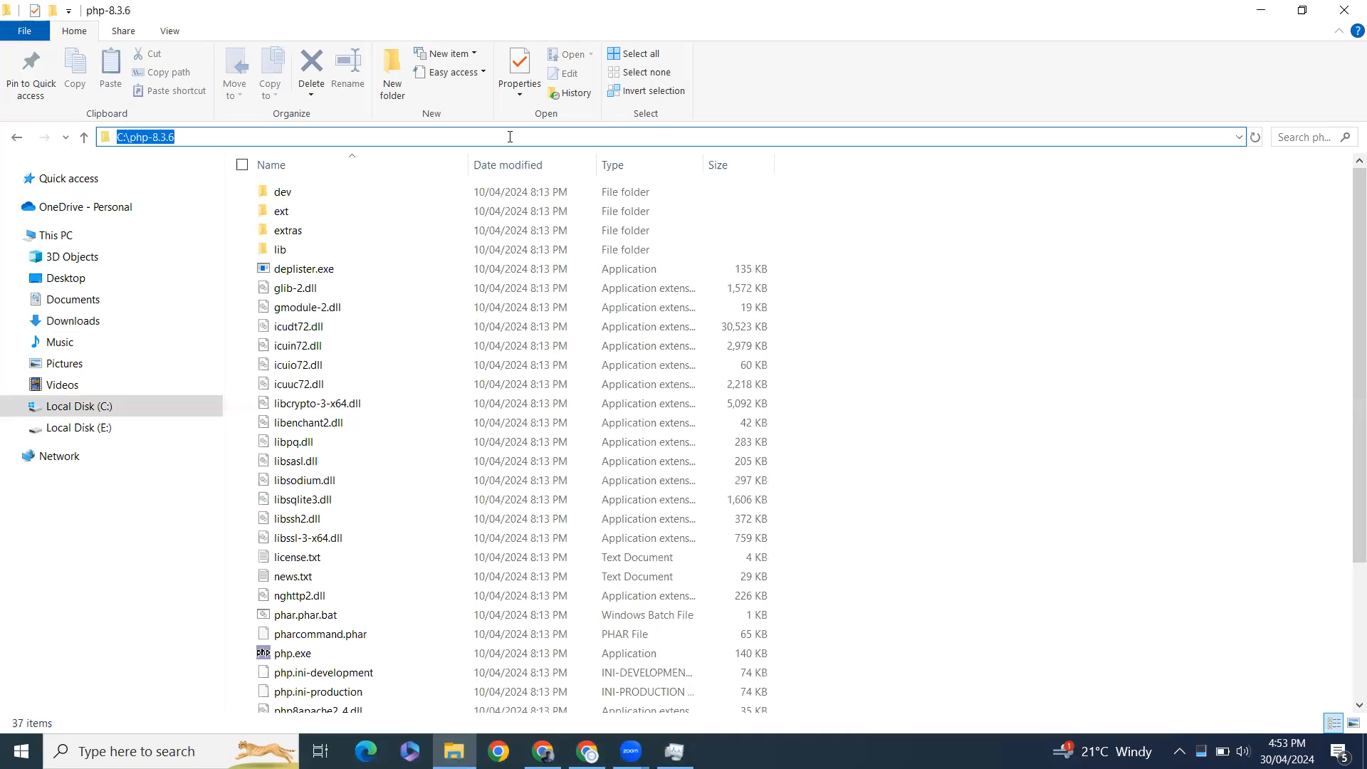
mouse_move(428, 136)
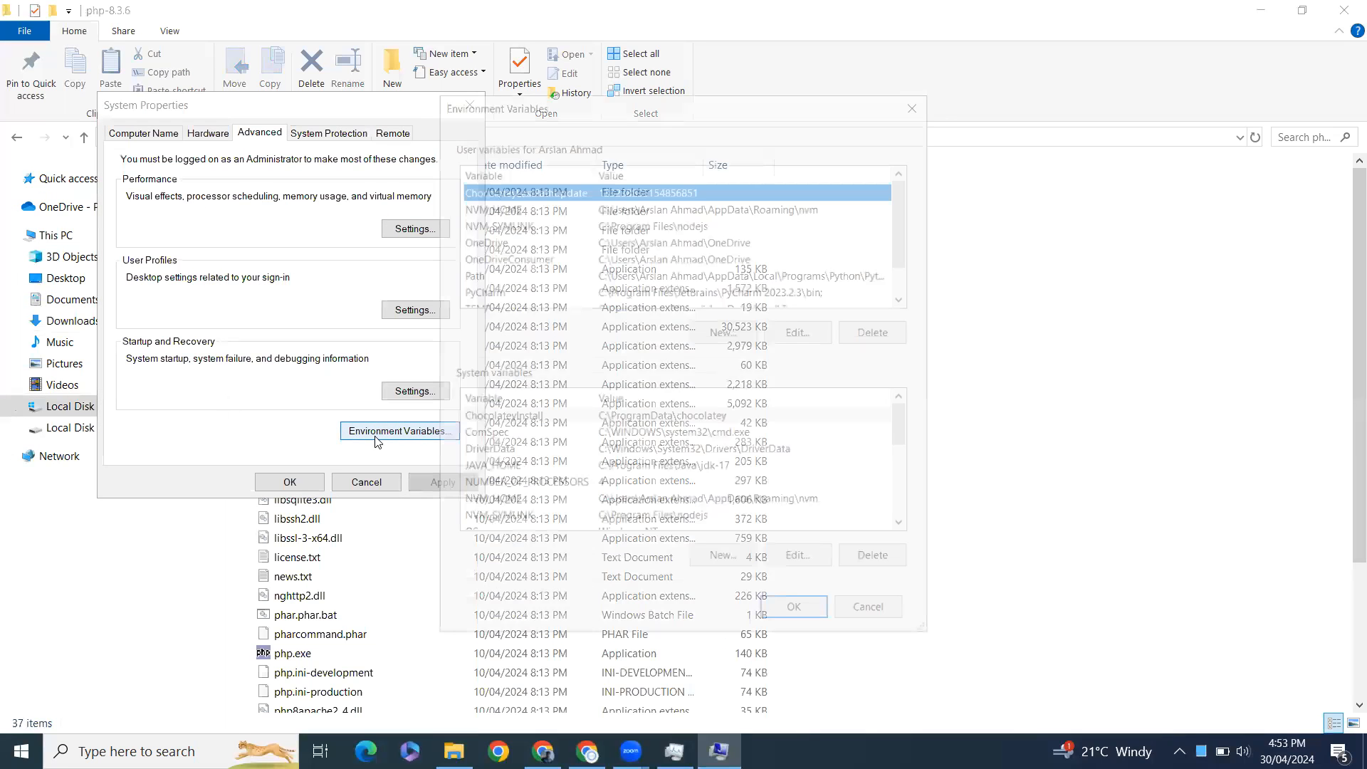
left_click(397, 430)
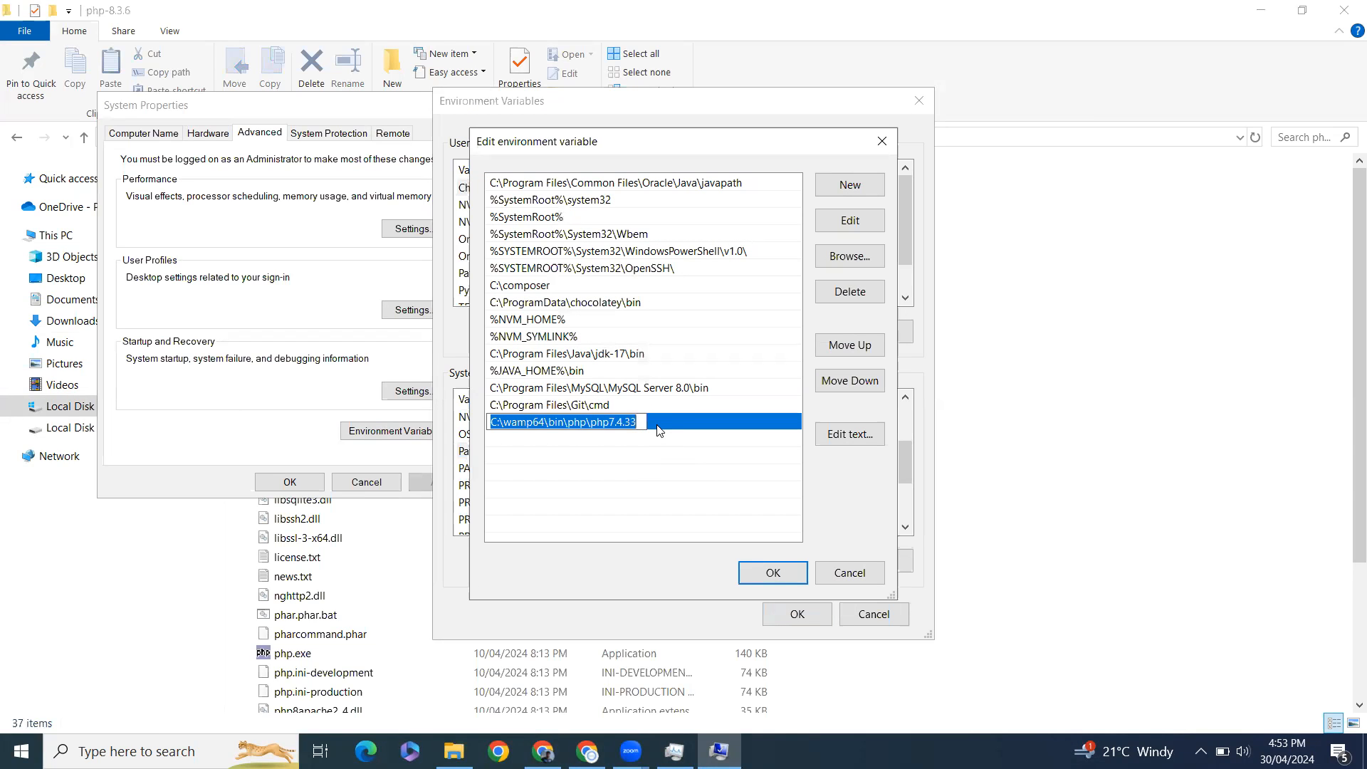
type("C:\\php-8.3.6")
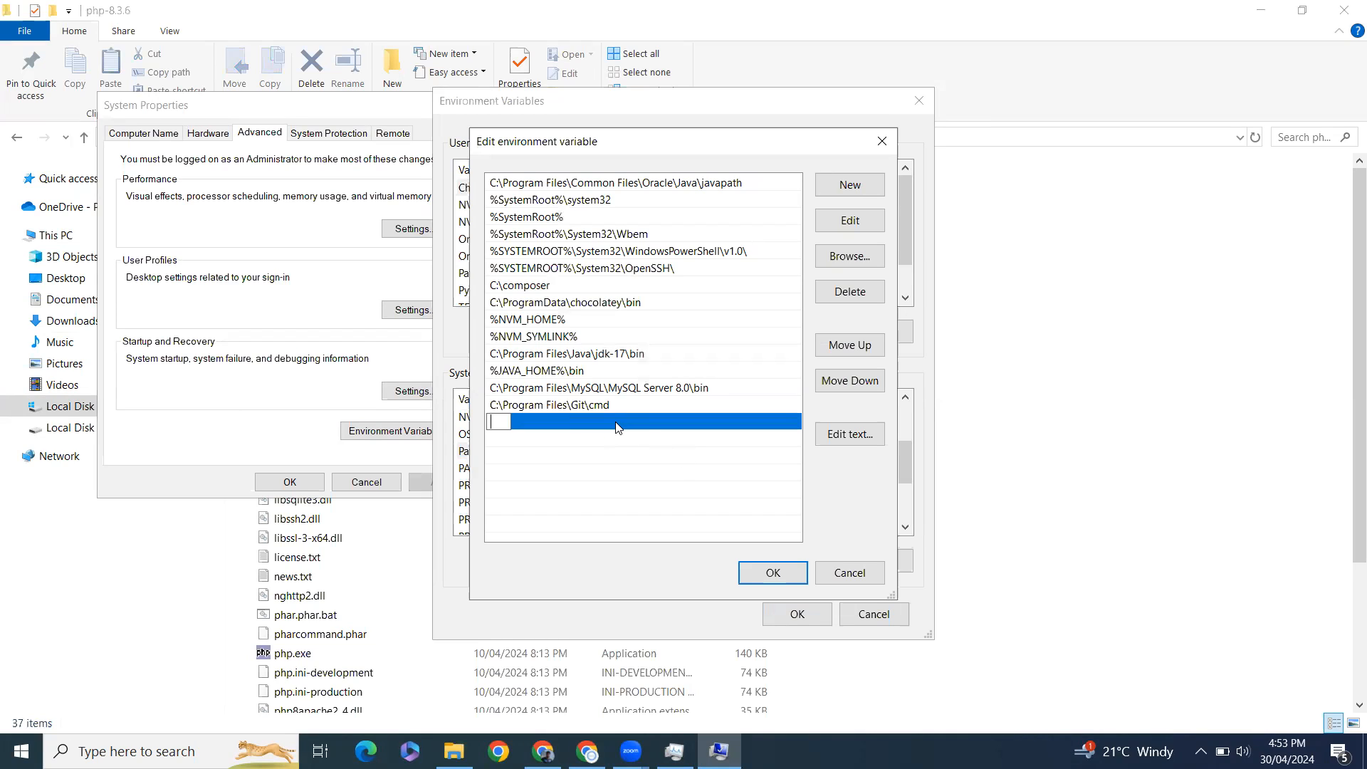
mouse_move(691, 350)
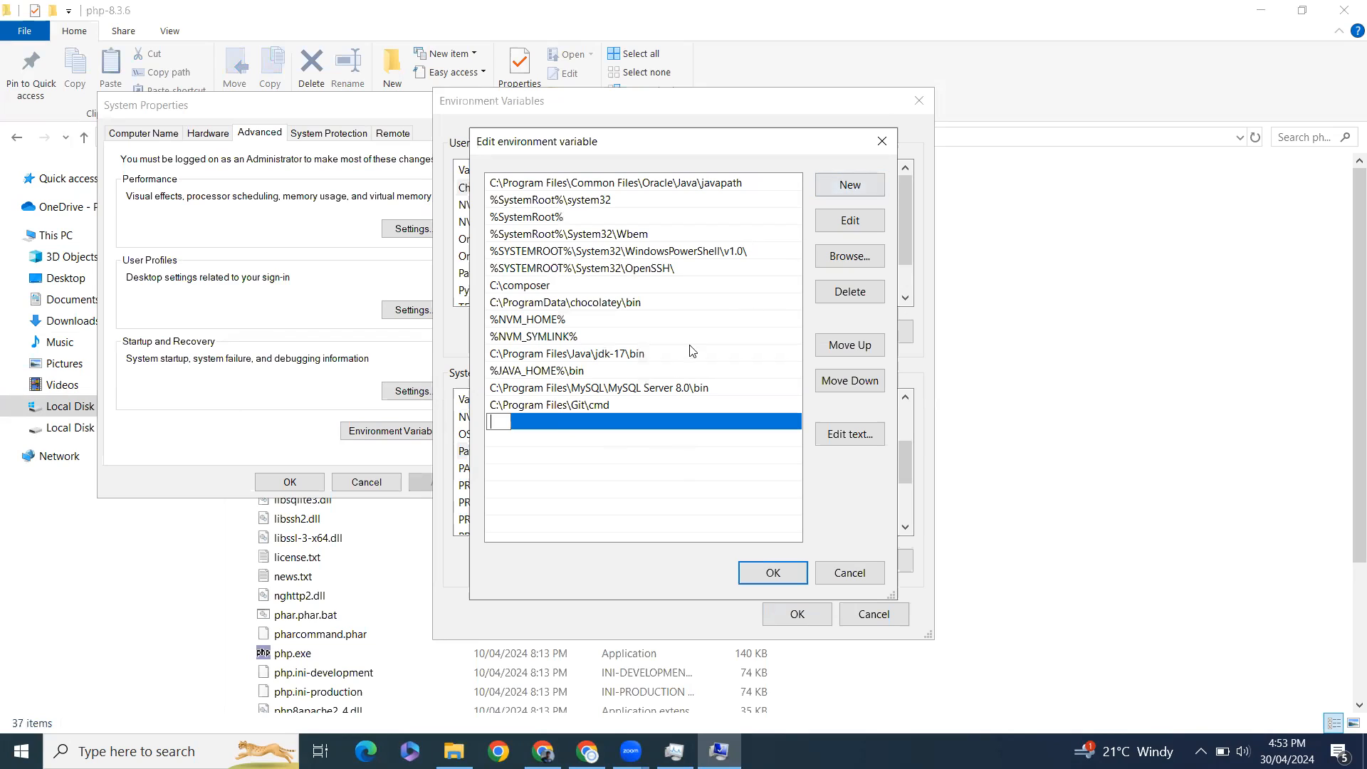
type("C:\\php-8.3.6")
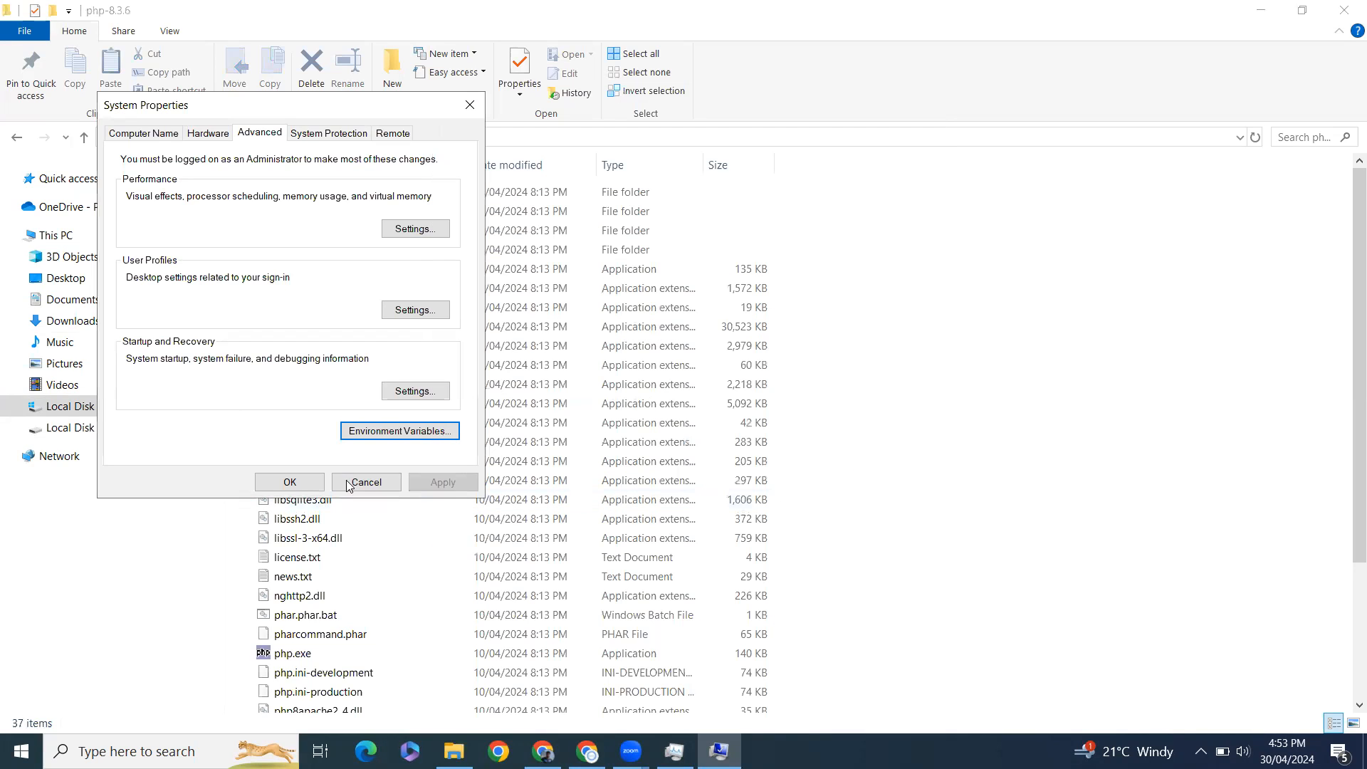
Step: Close System Properties, open Git Bash on the desktop, and run php -v
left_click(365, 482)
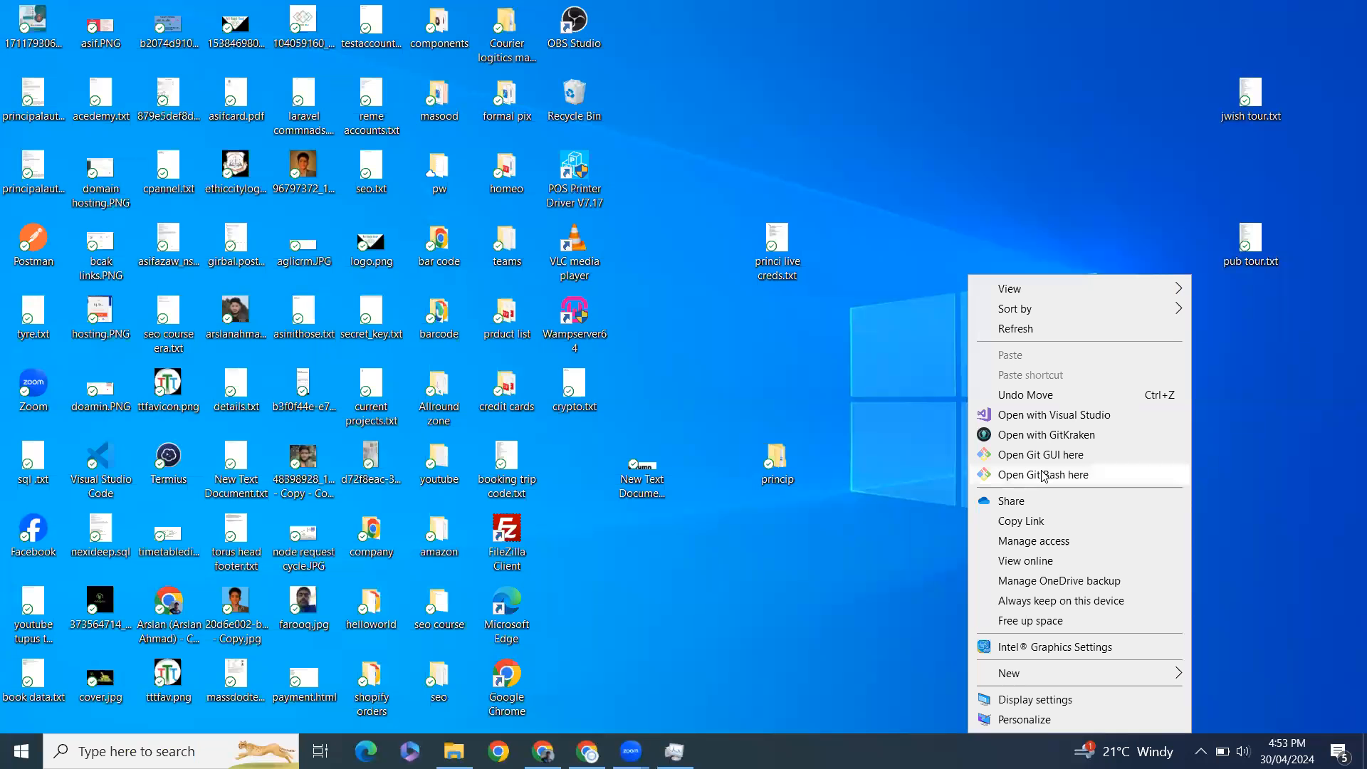
left_click(1040, 474)
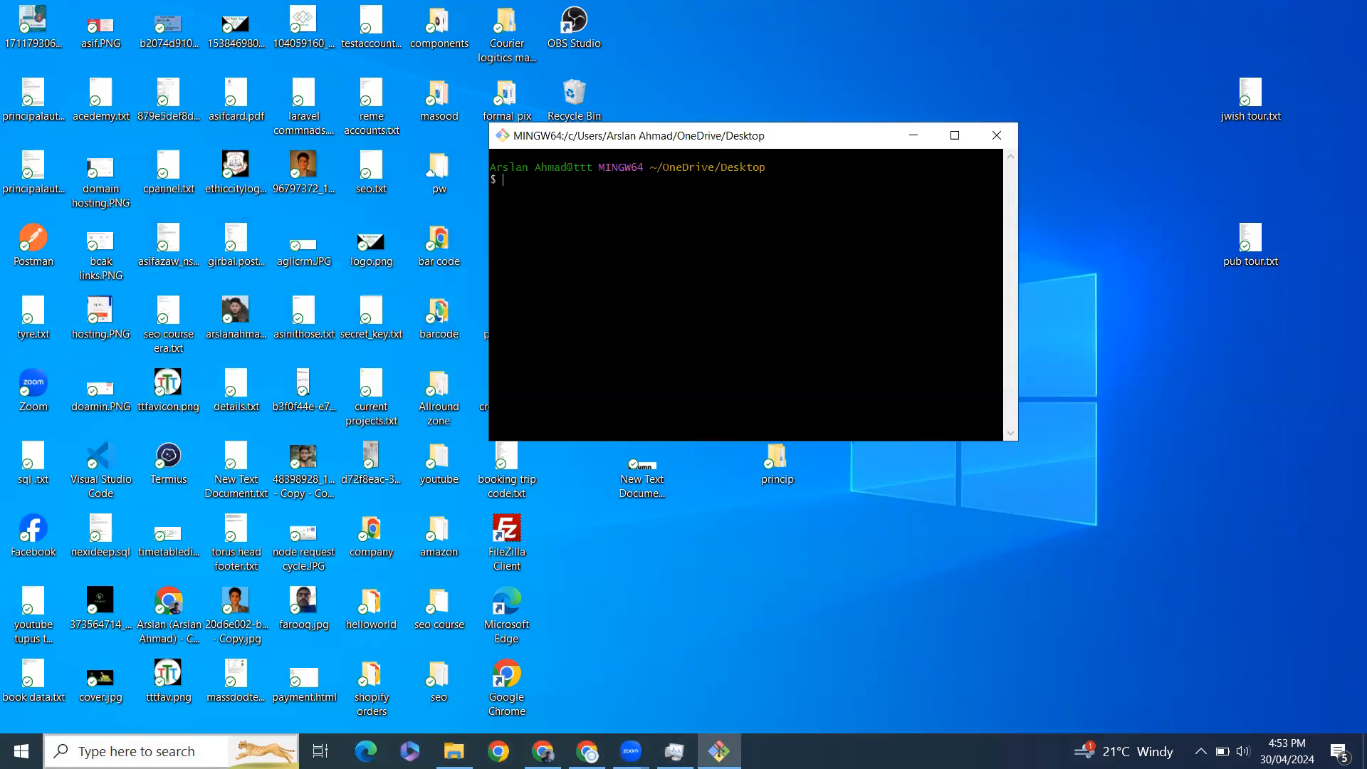
type("php -v")
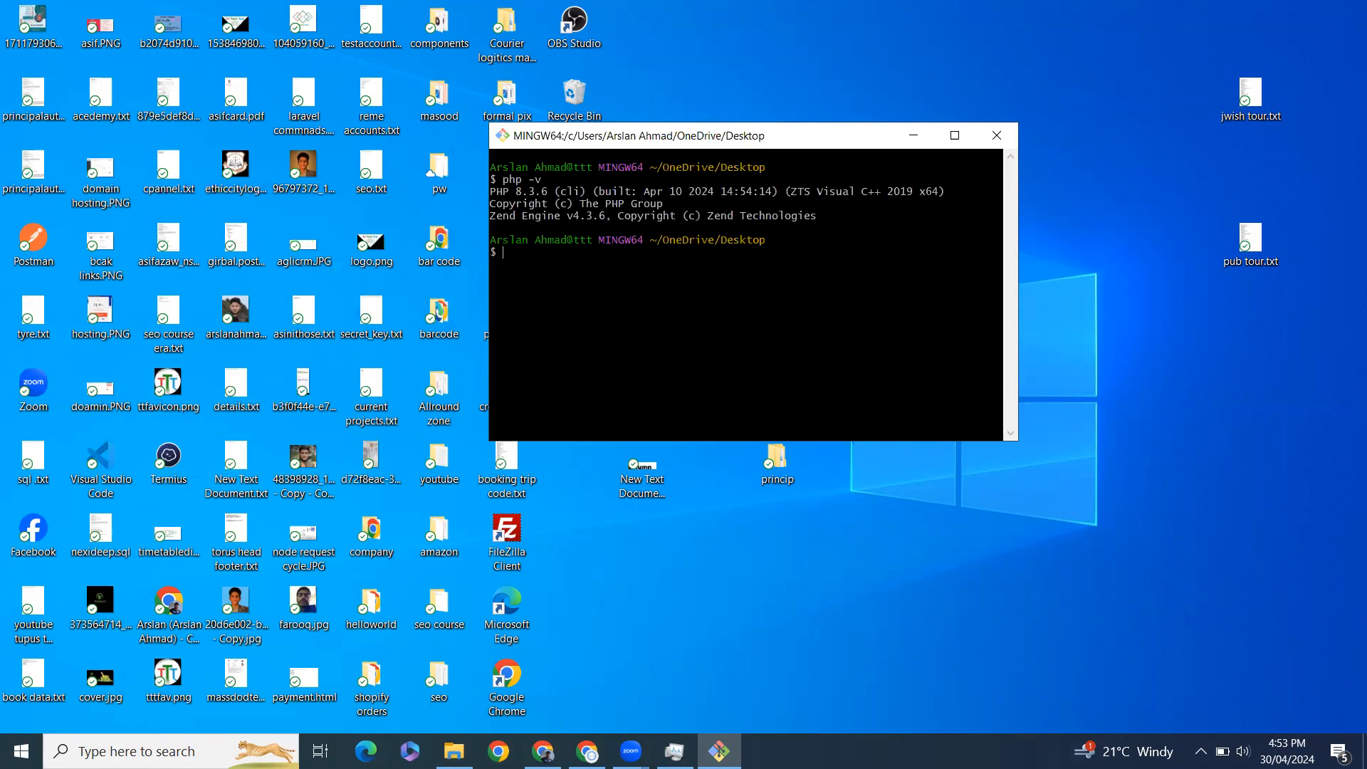
mouse_move(530, 186)
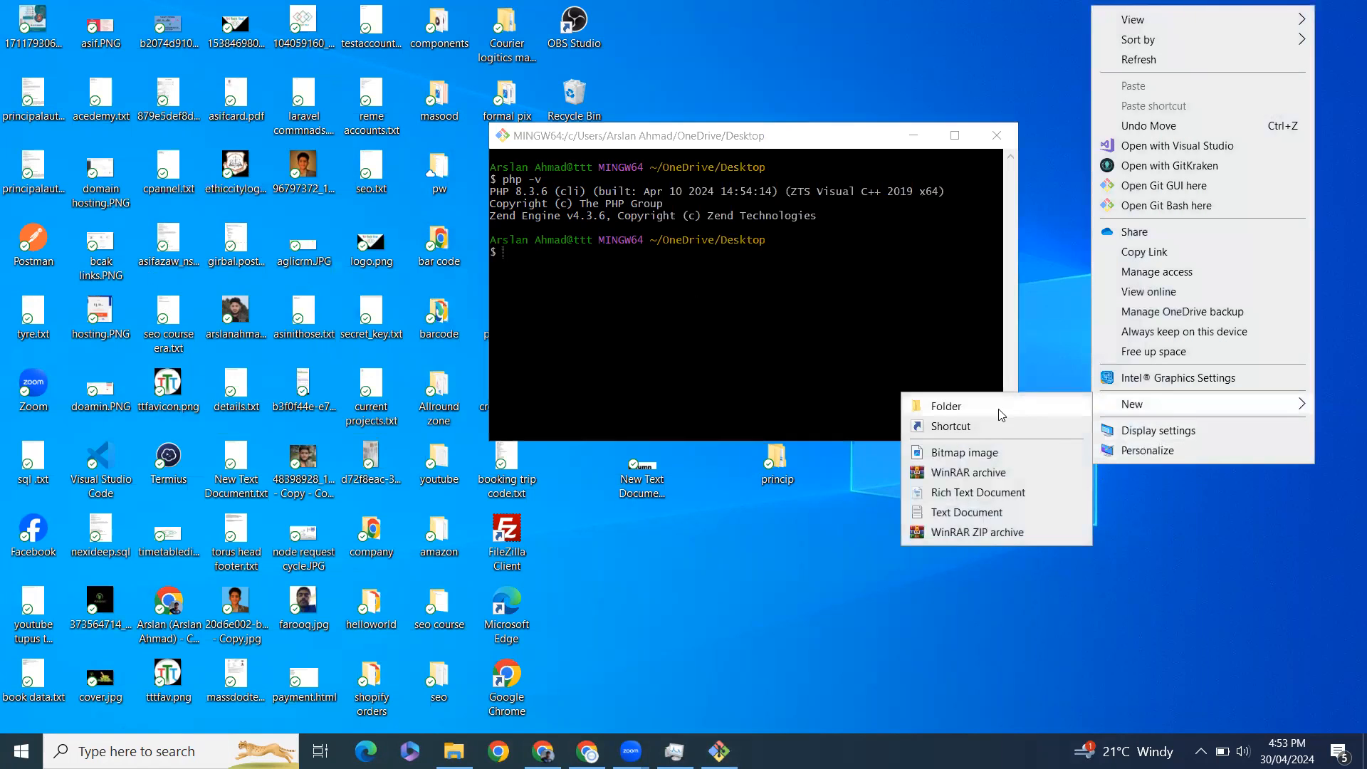
Step: Create a hello folder holding an empty text file renamed to index.php
left_click(968, 512)
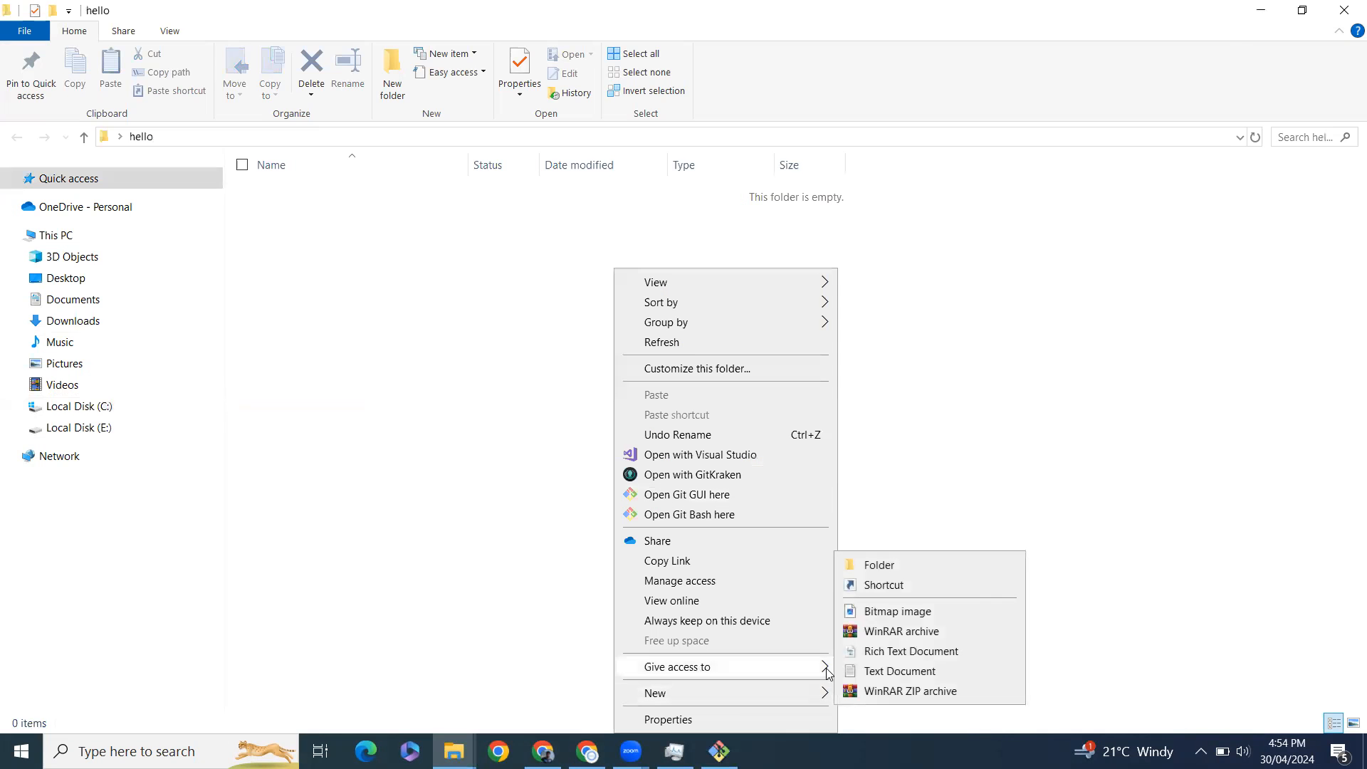
left_click(902, 671)
type("index.php")
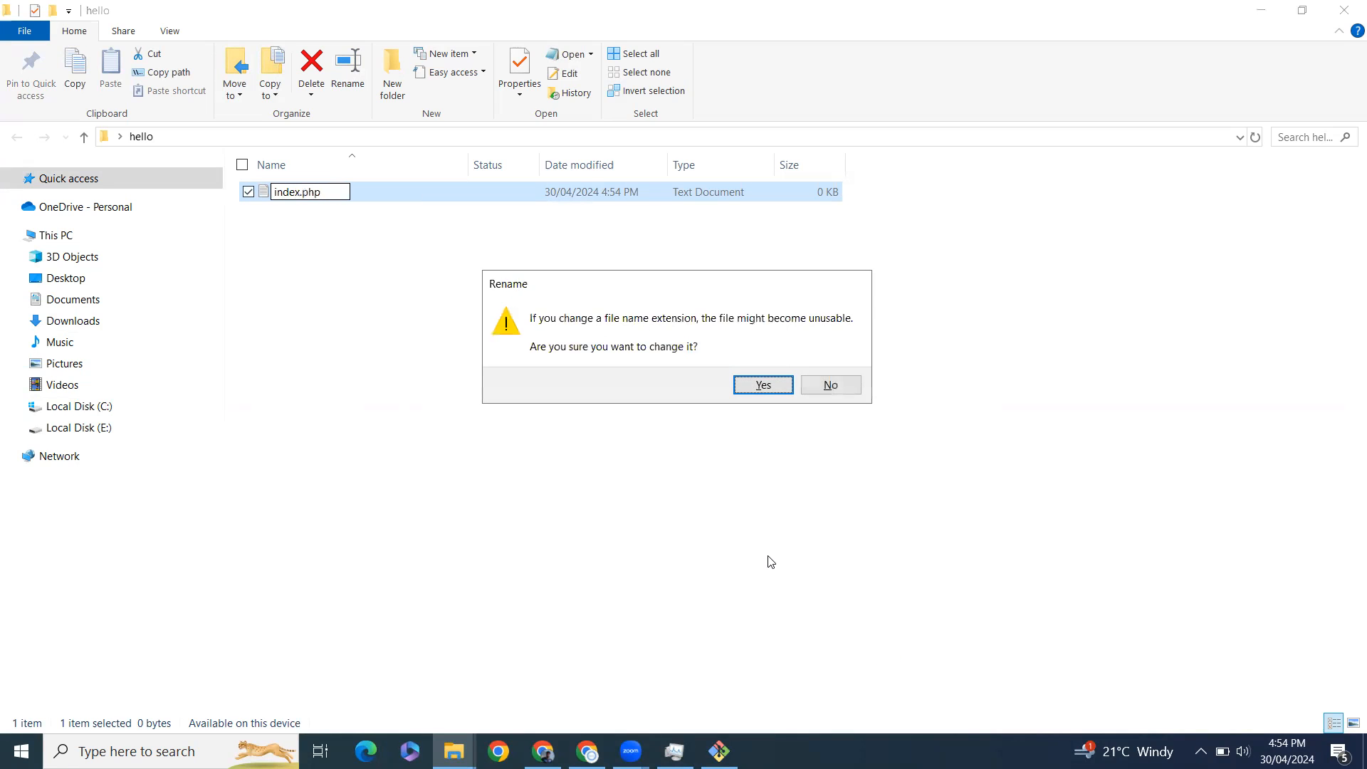
left_click(762, 385)
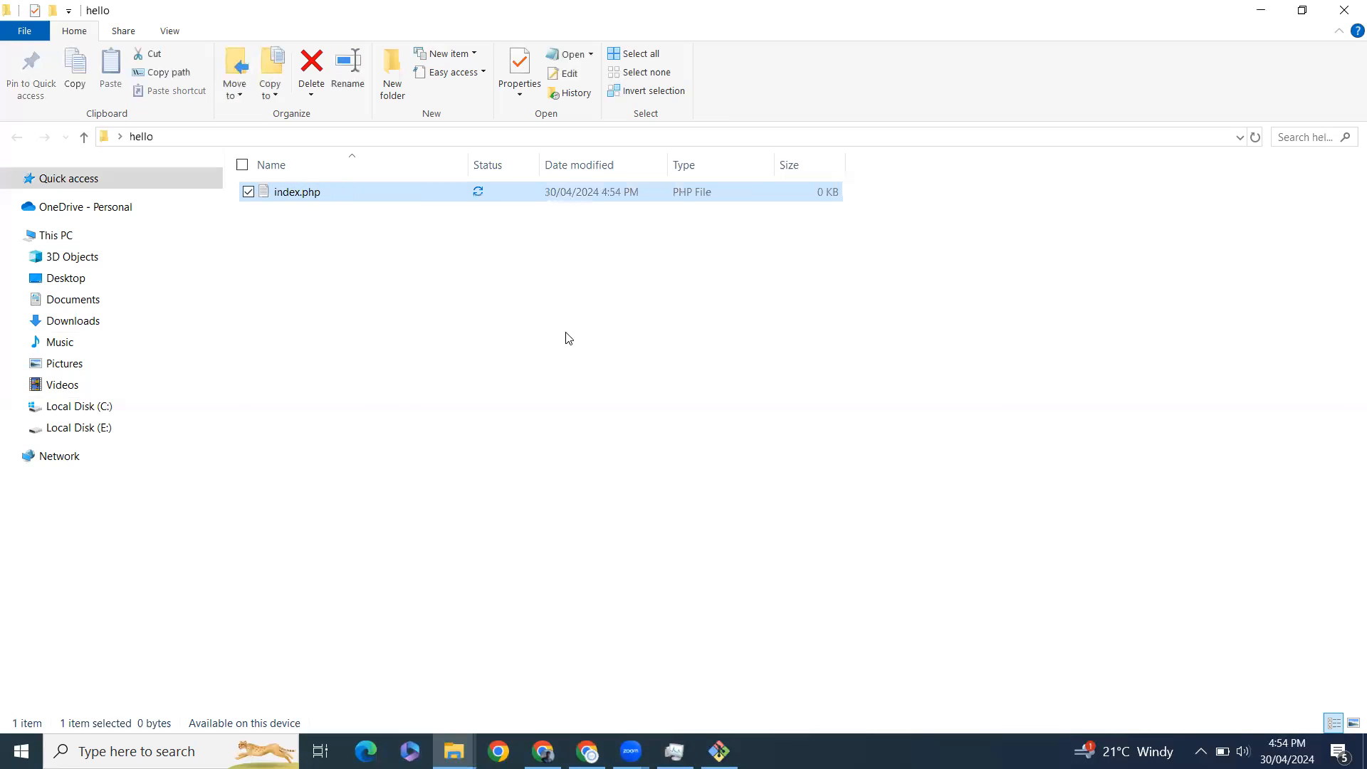
Step: Write <?php echo "Hello world"; ?> in index.php, save, and close Notepad
double_click(296, 191)
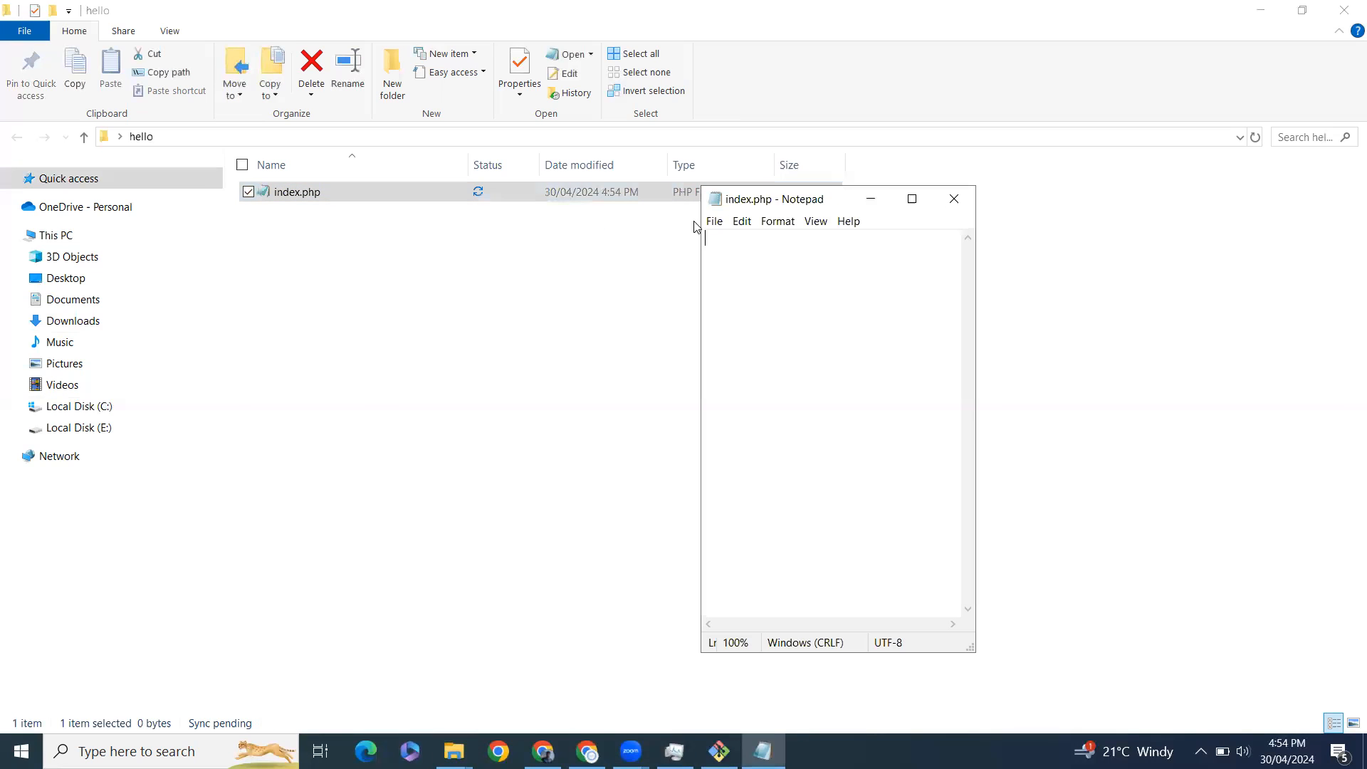
type("<?php")
type("?>")
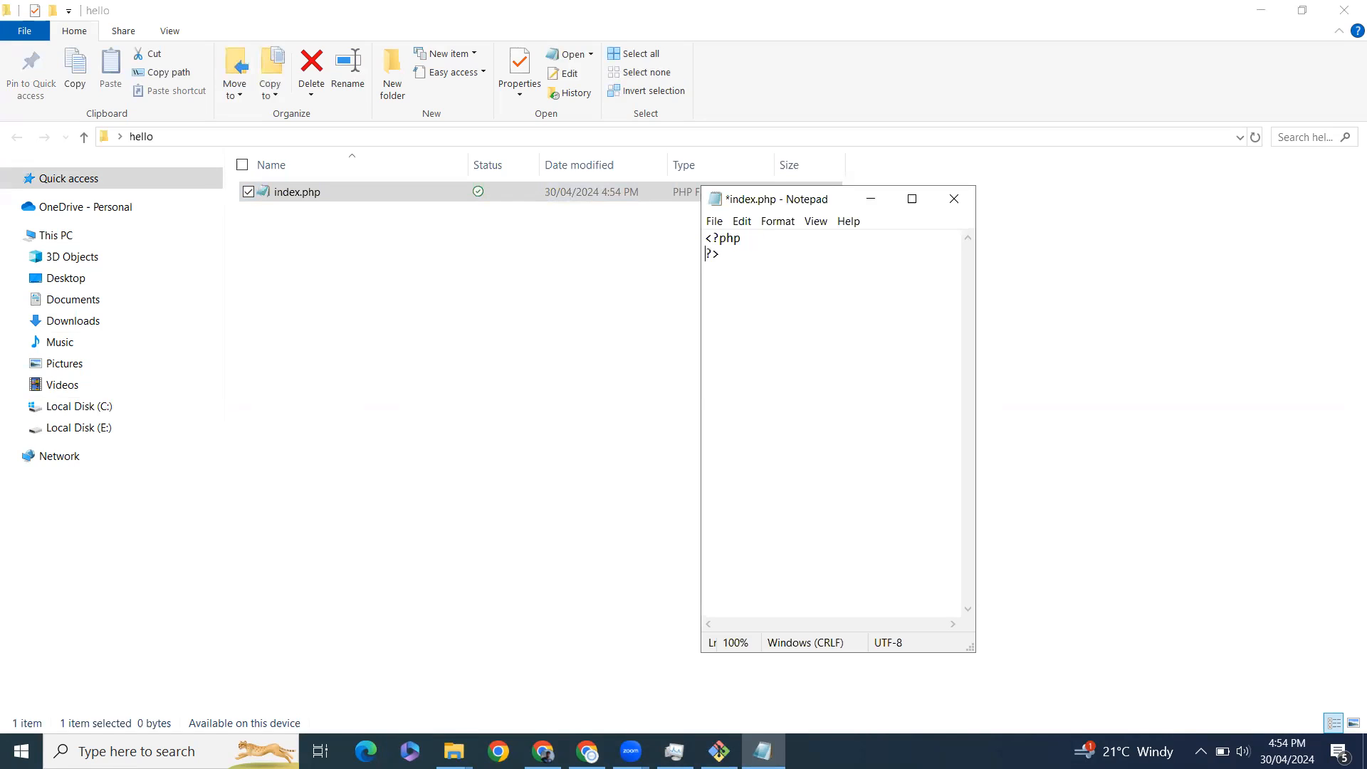
type("e")
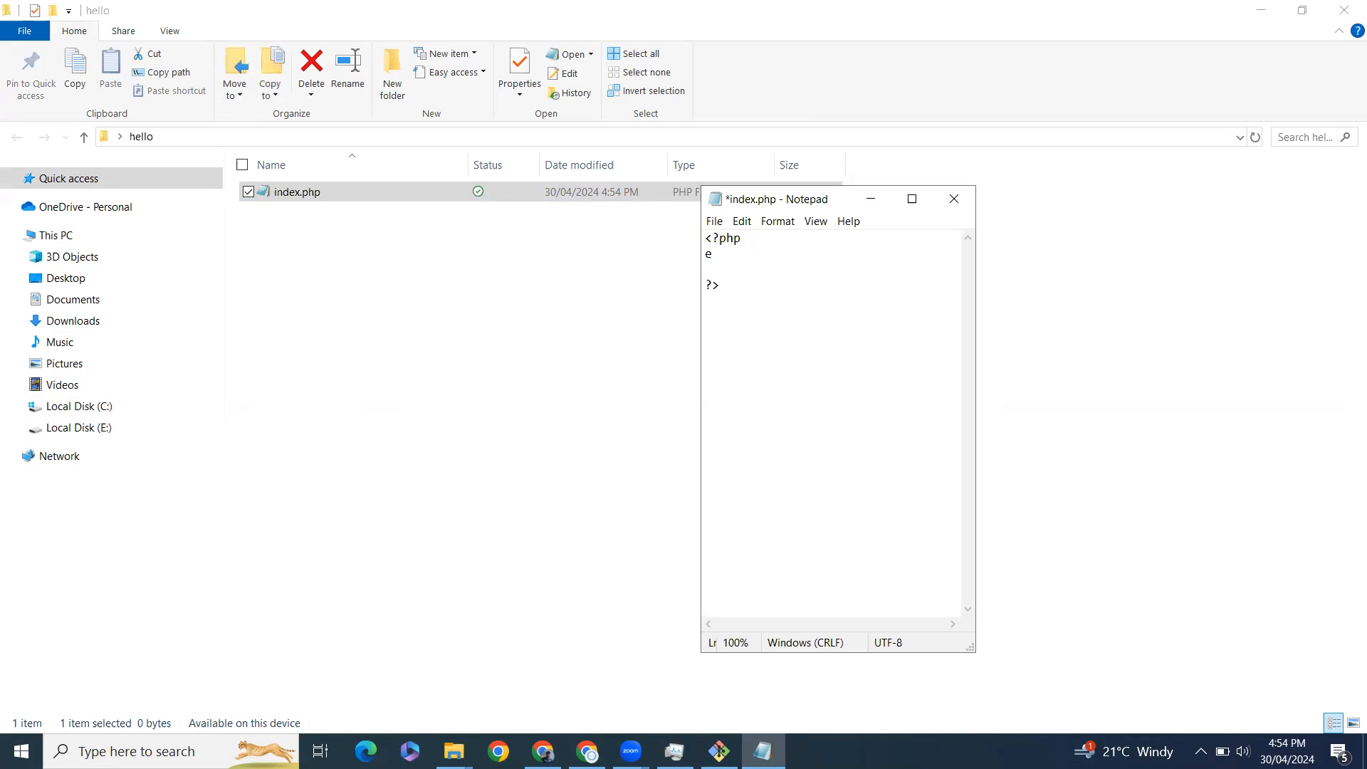
type("echo \"He")
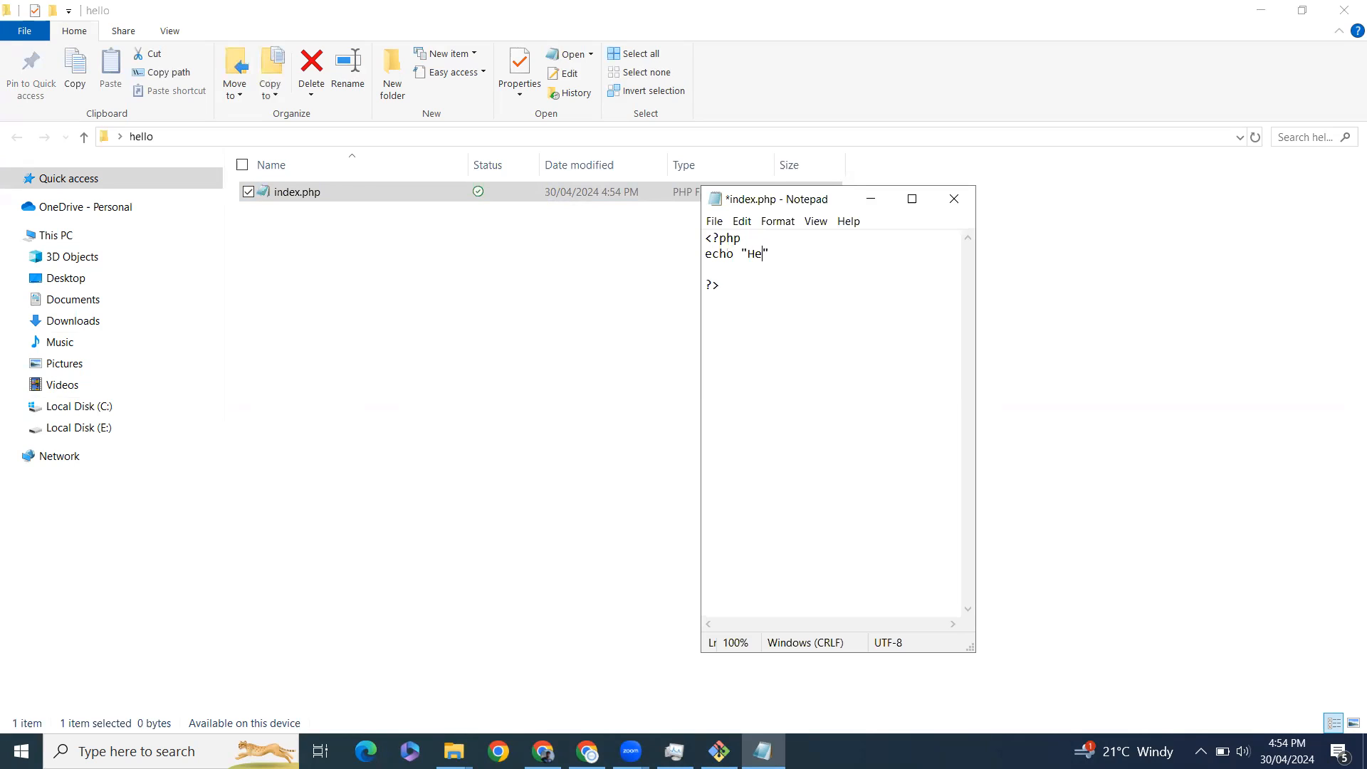
type("llo worl")
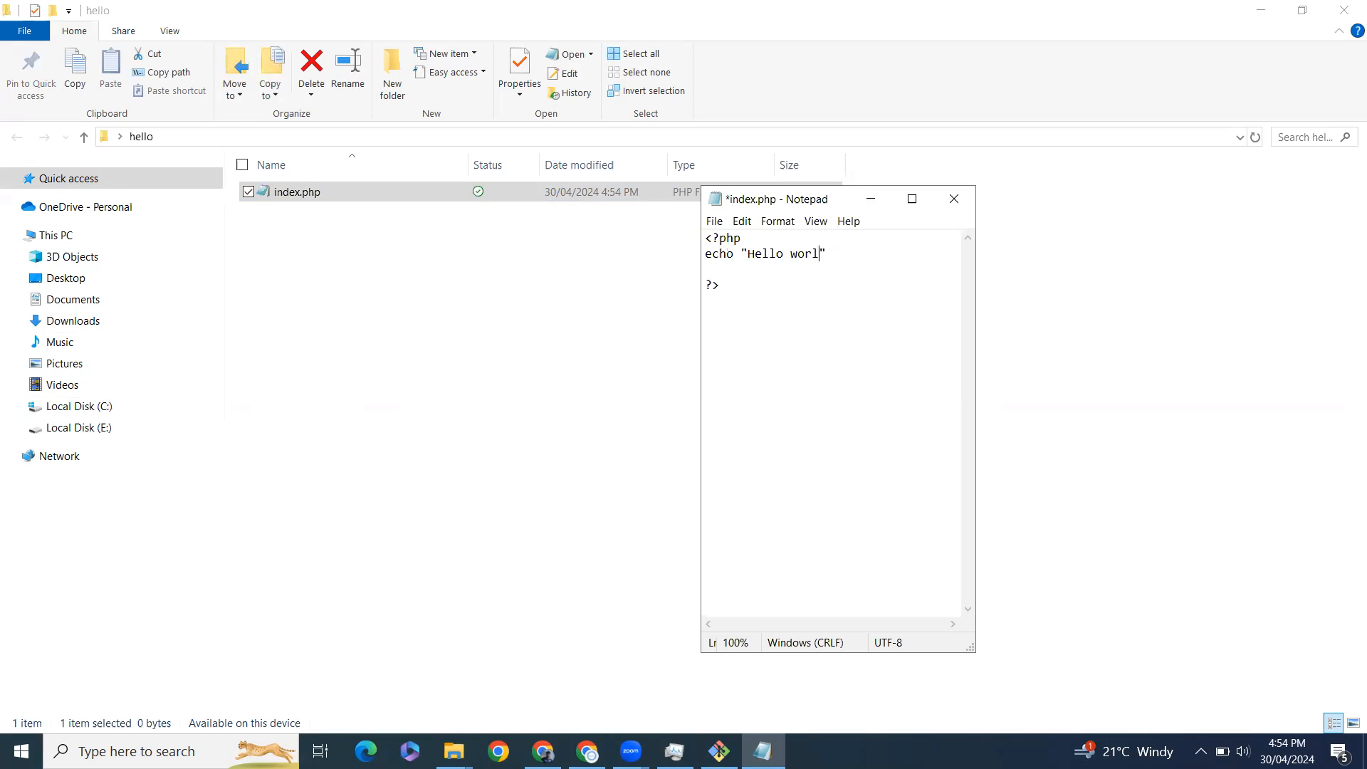
type("d\";")
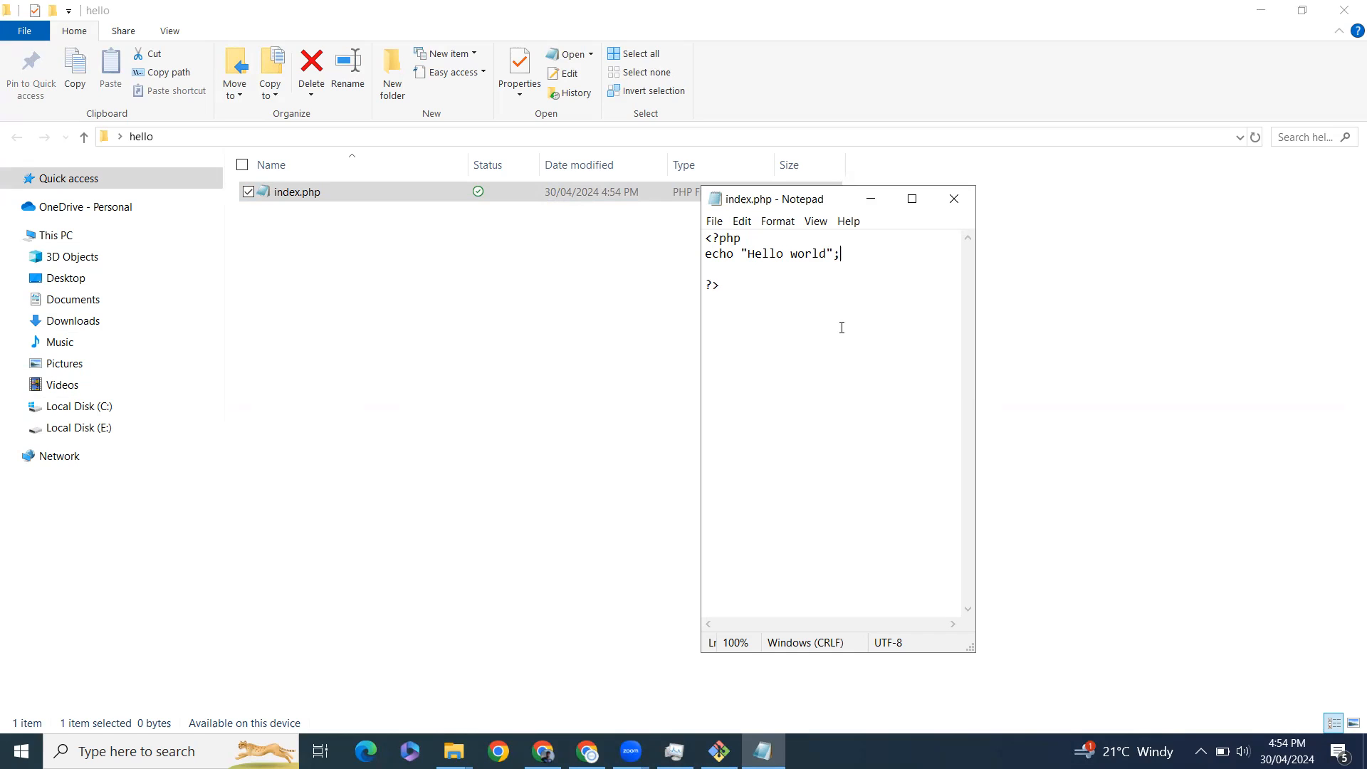
left_click(953, 199)
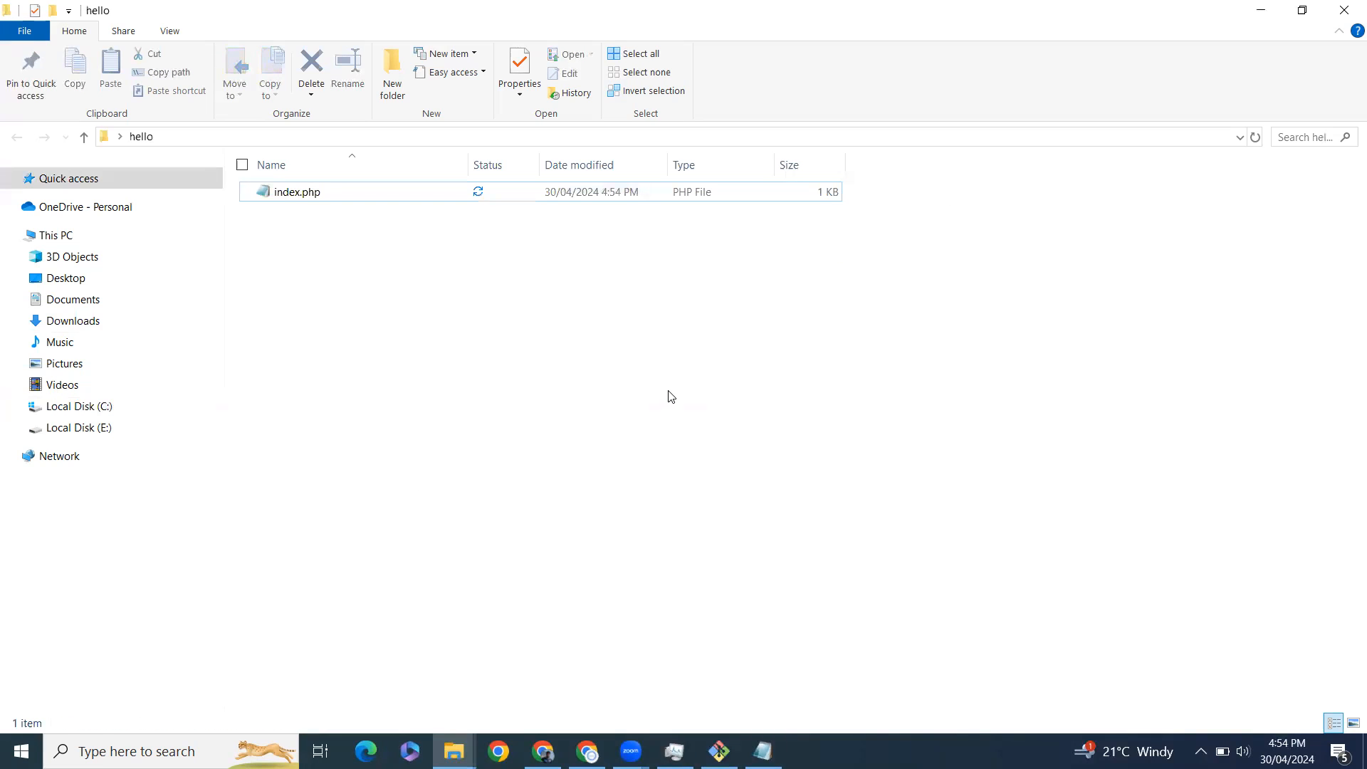
Step: Start the PHP development server with 'php -S localhost:8000' in Git Bash from the hello folder
left_click(718, 750)
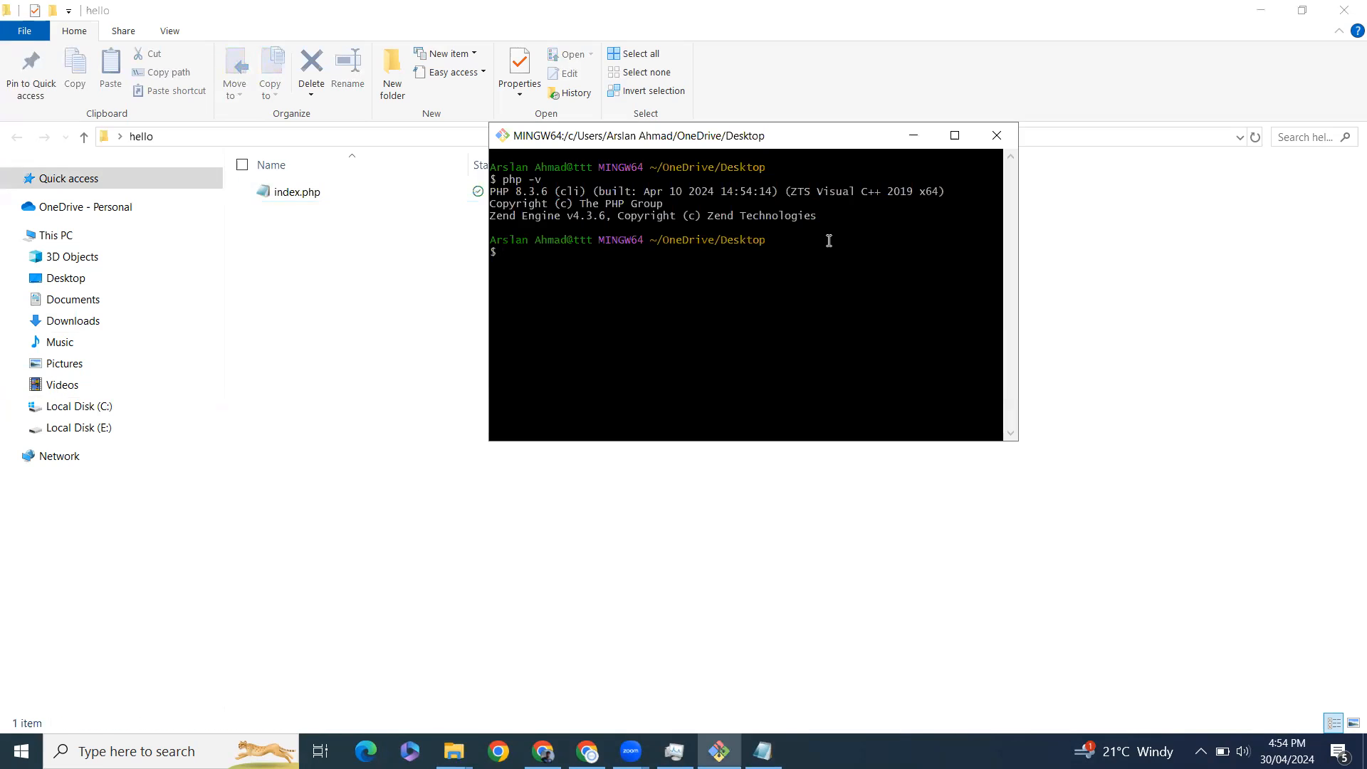
type("c")
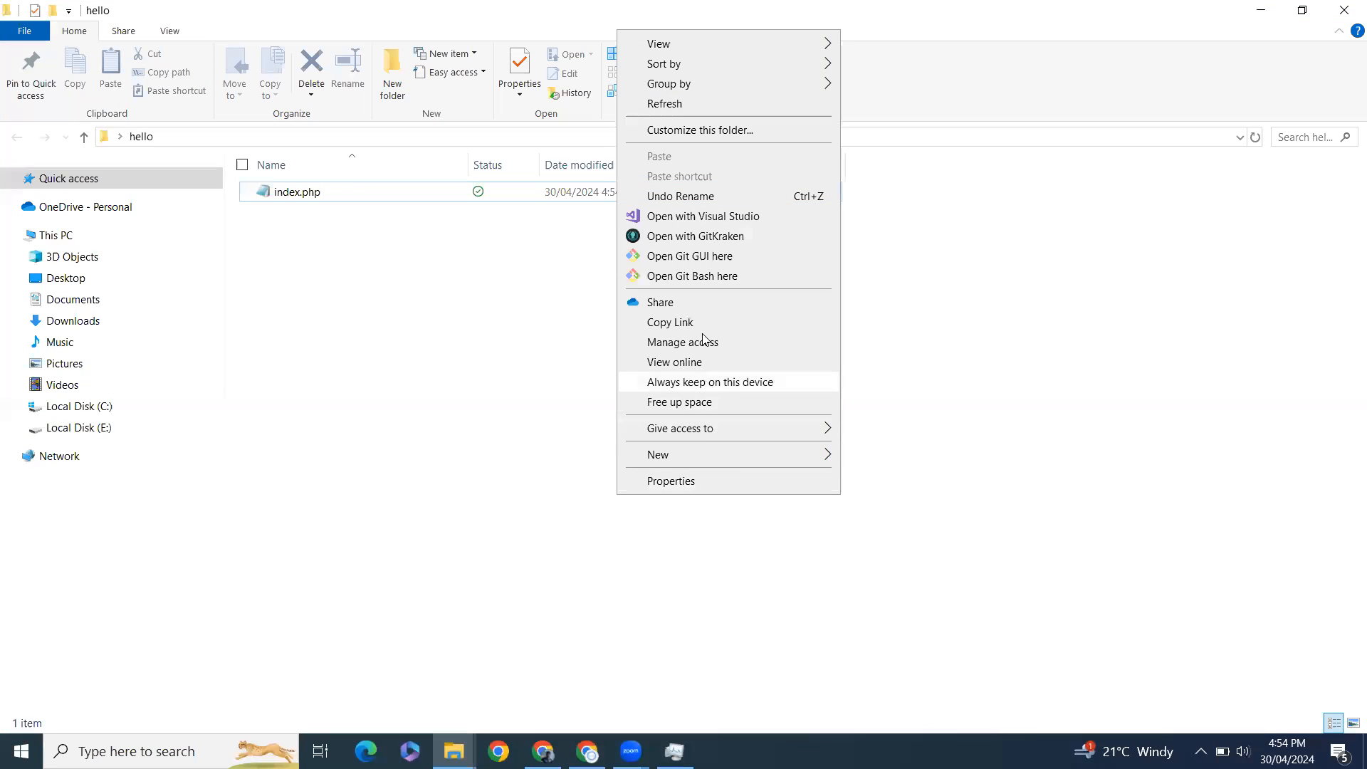
left_click(692, 276)
type("php")
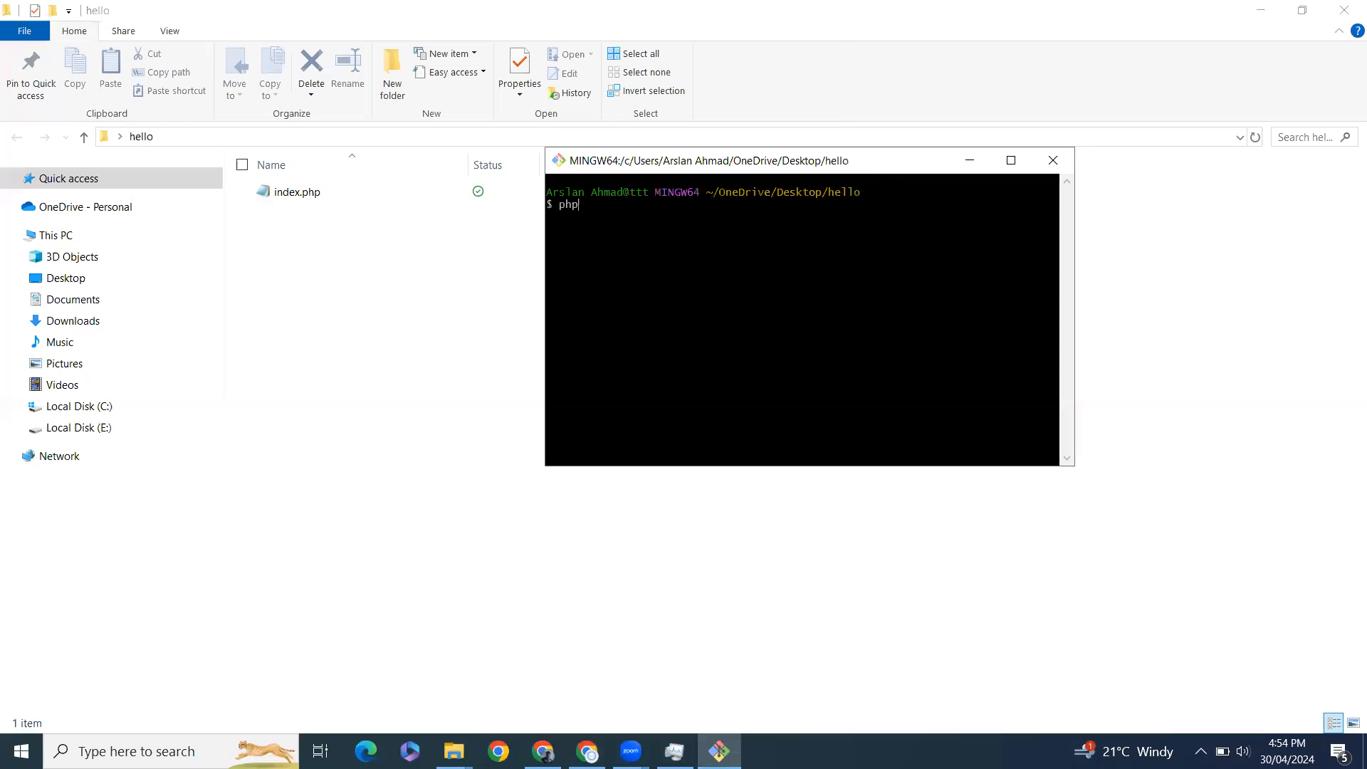
type("-S loca")
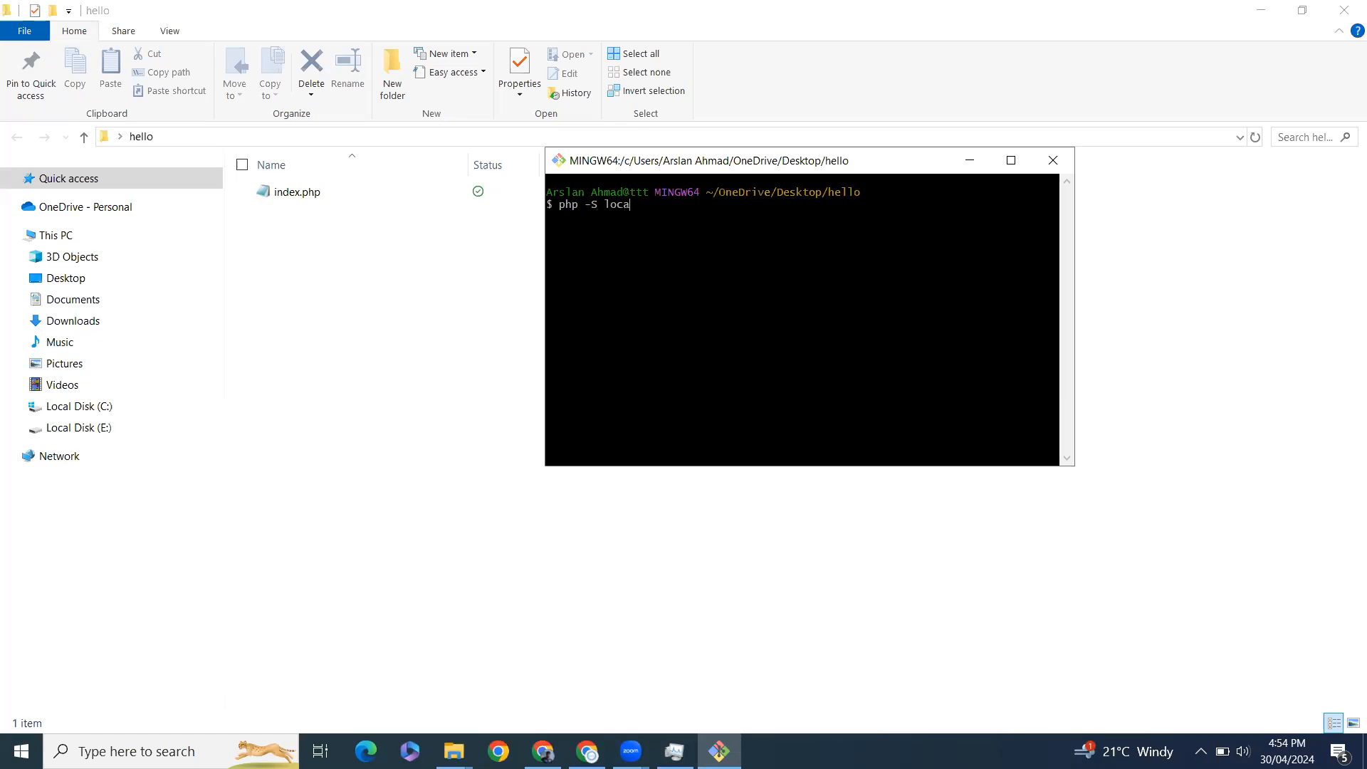
type("lhost:")
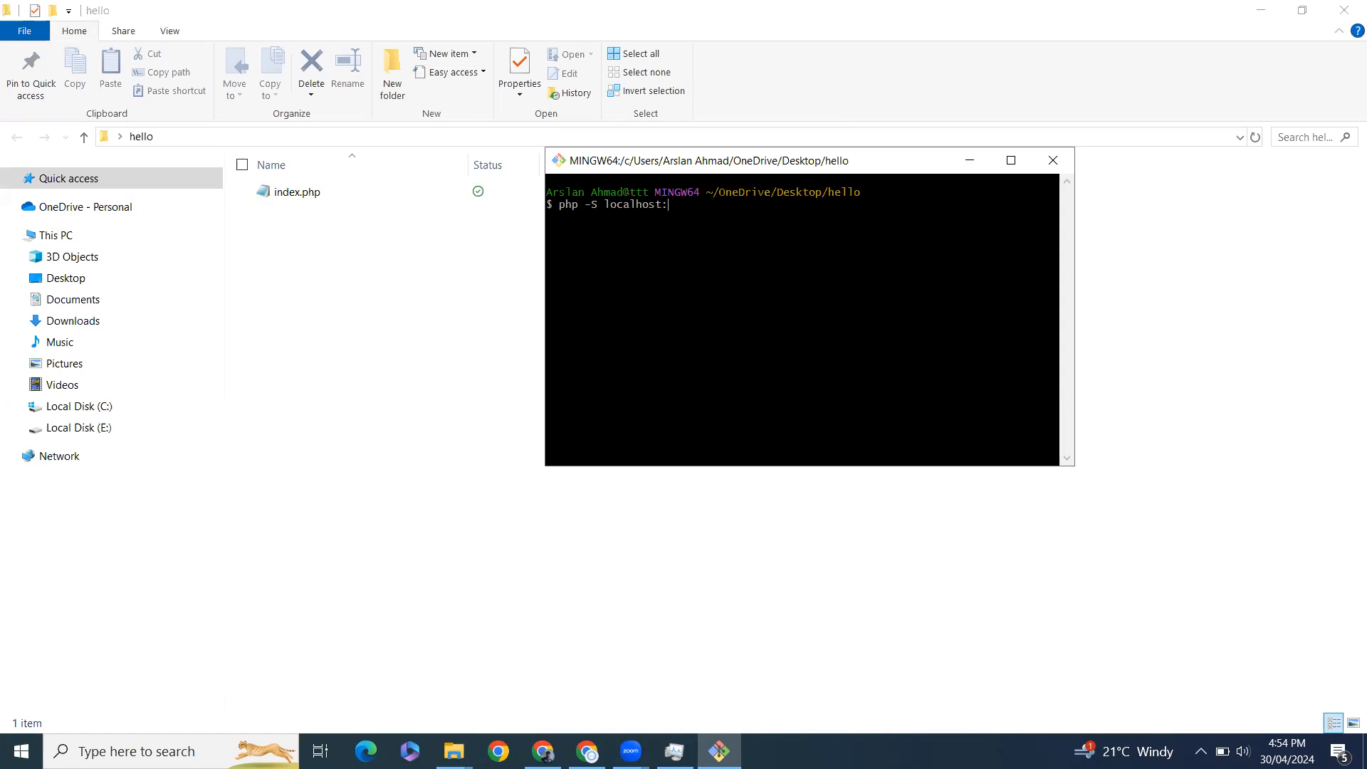
type("8000")
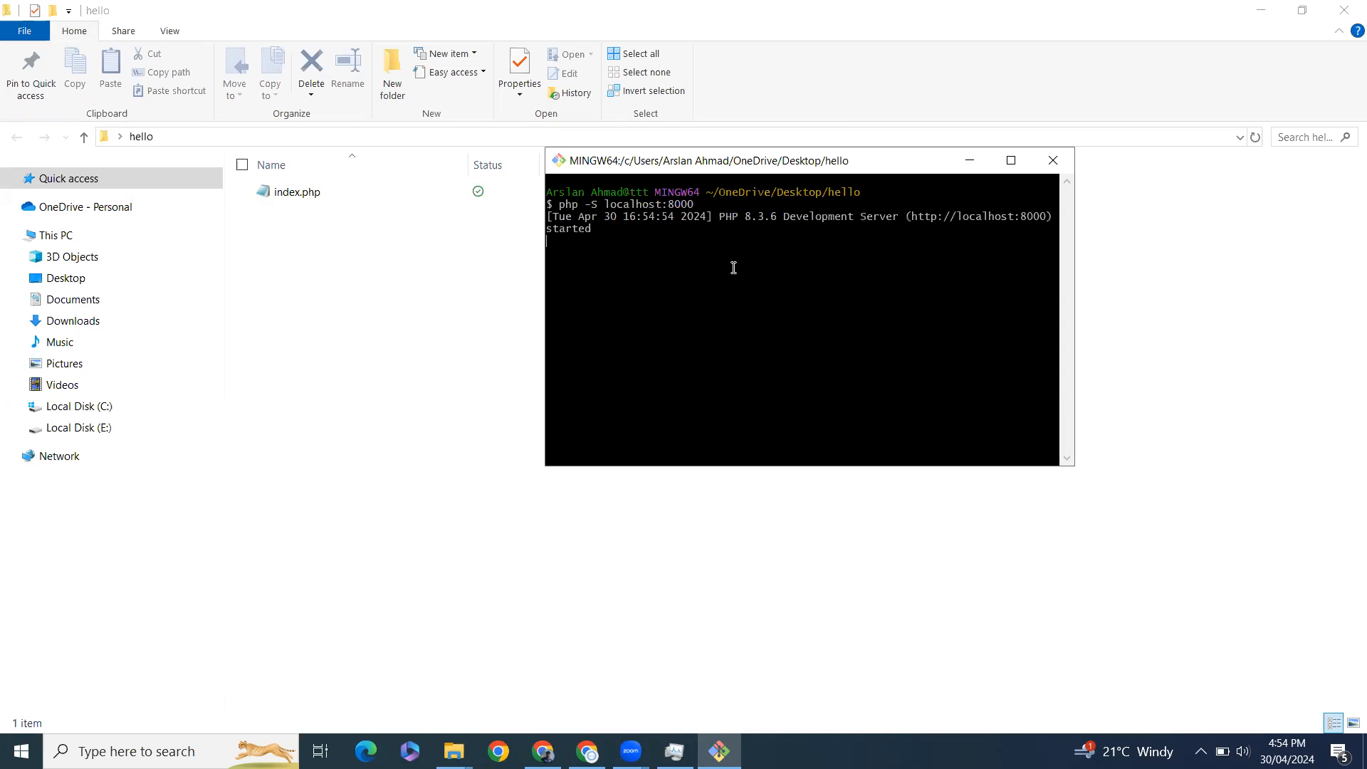
mouse_move(904, 215)
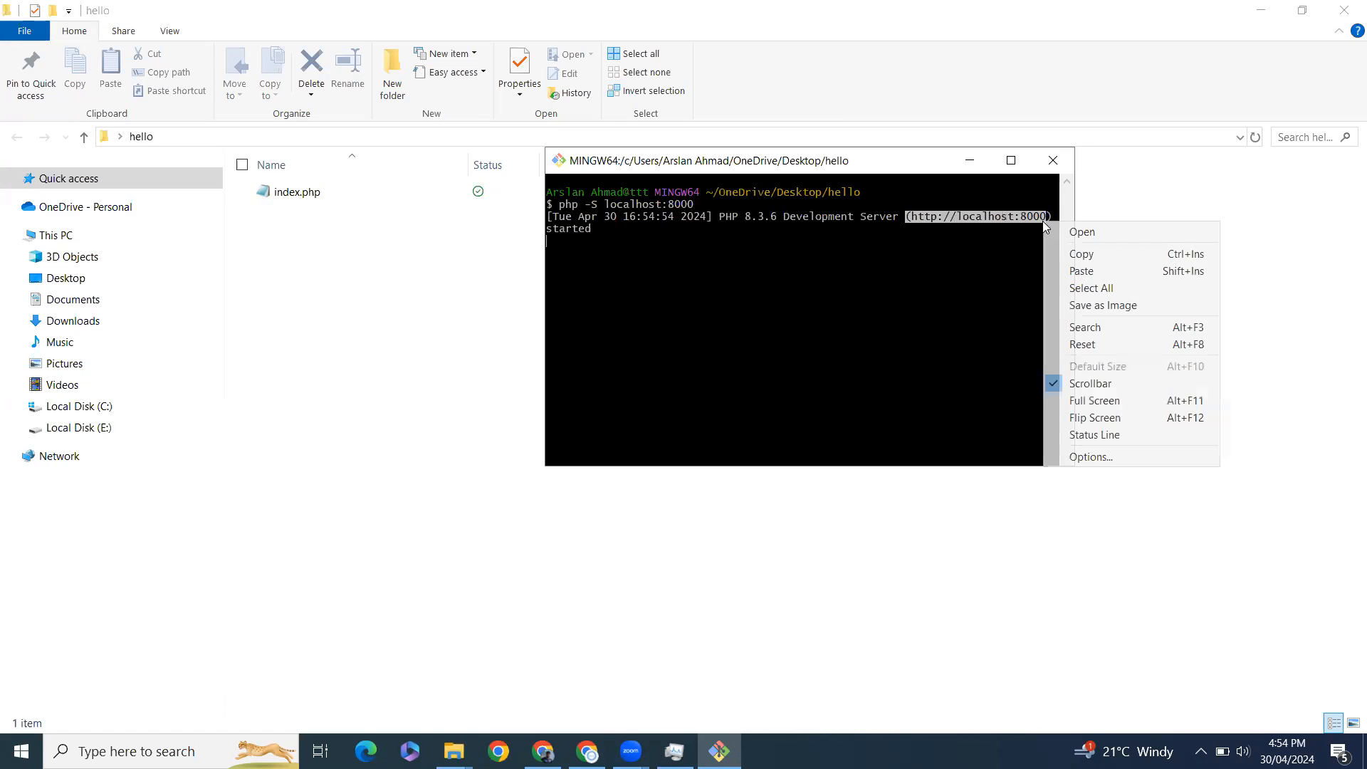
Step: Open the server URL in Chrome and clear the mistaken search to load localhost:8000
left_click(785, 349)
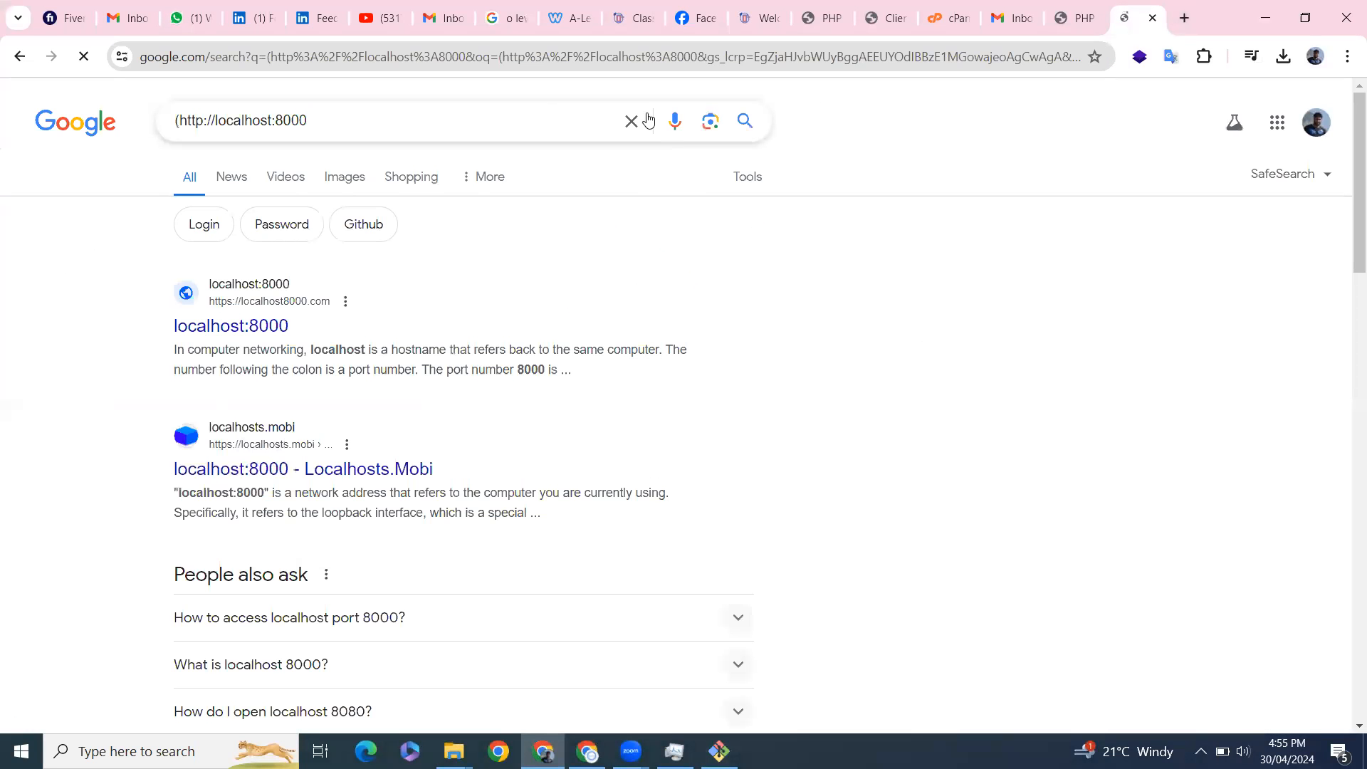
left_click(611, 55)
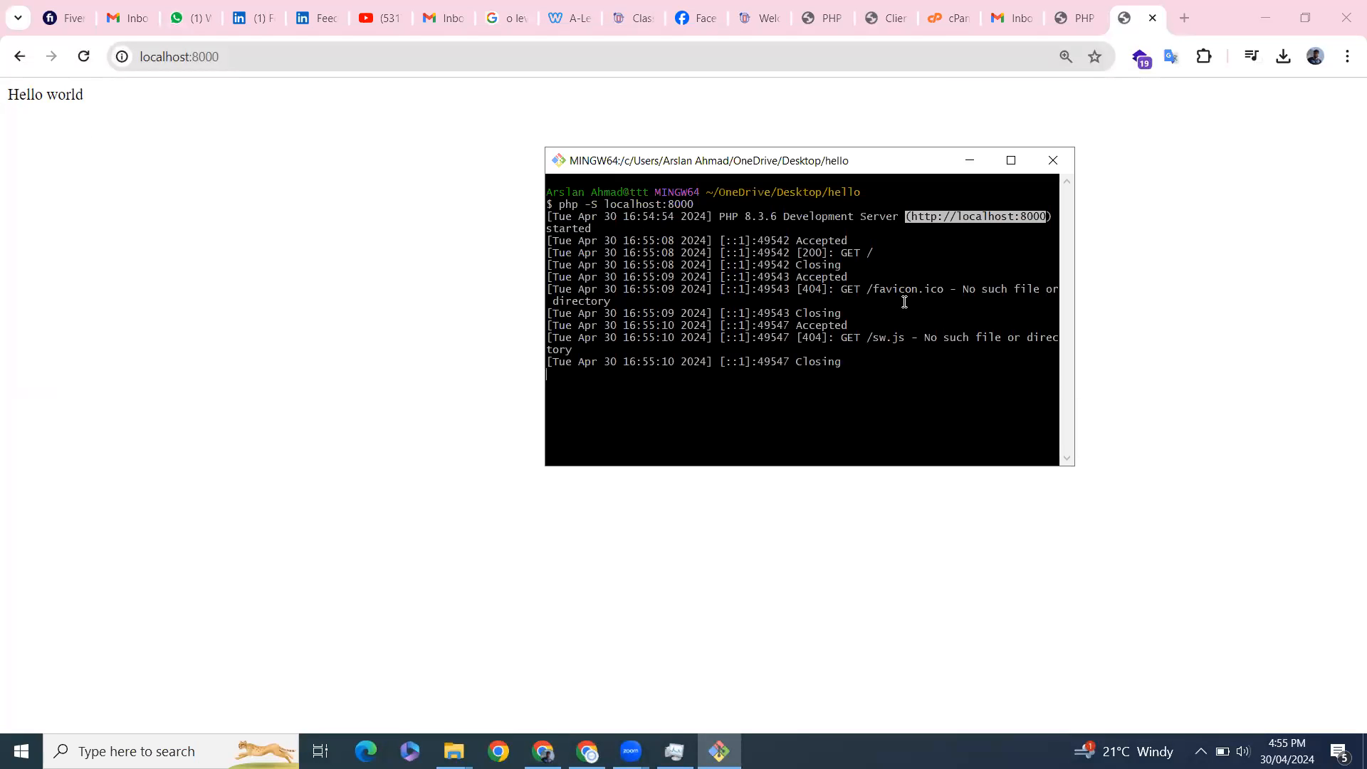
mouse_move(976, 541)
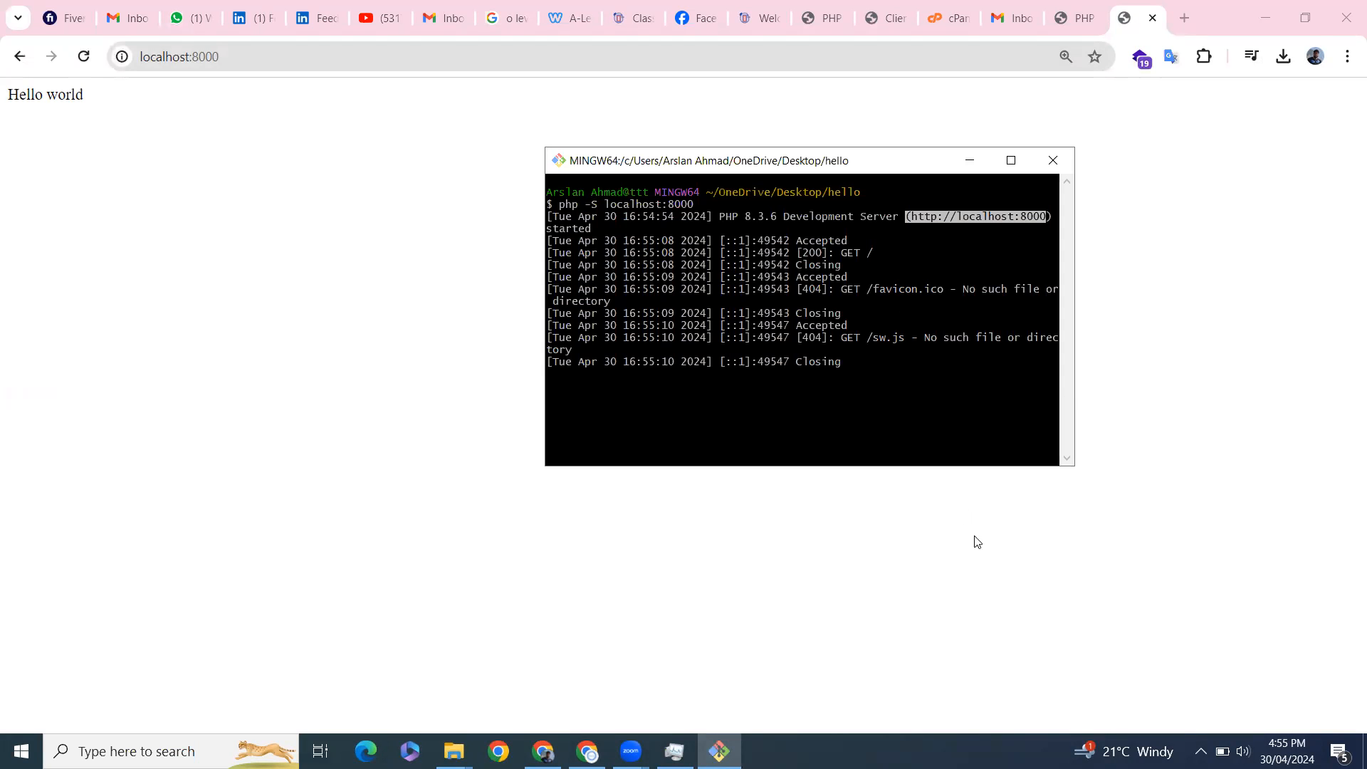